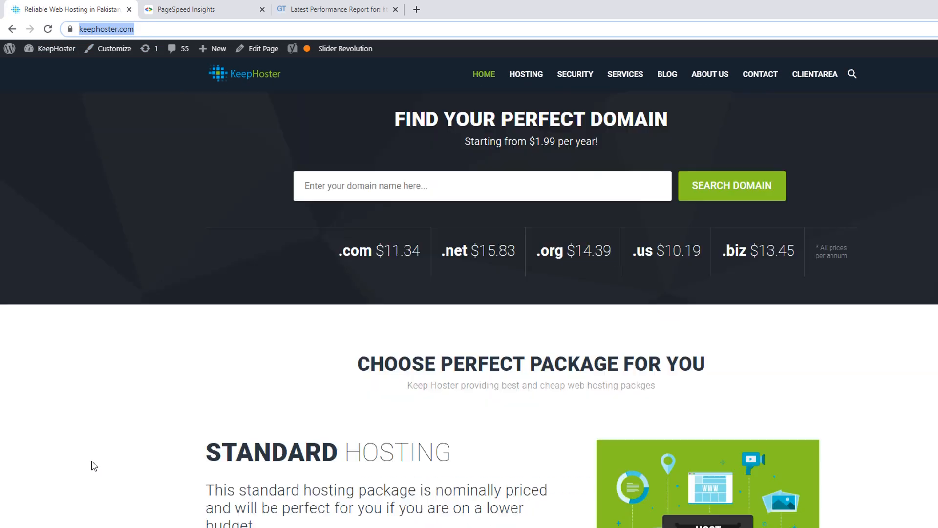
# Review keephoster.com's baseline scores: 41 desktop, 7 mobile in PageSpeed, then the GTmetrix F (25%) report
pyautogui.scroll(-3)
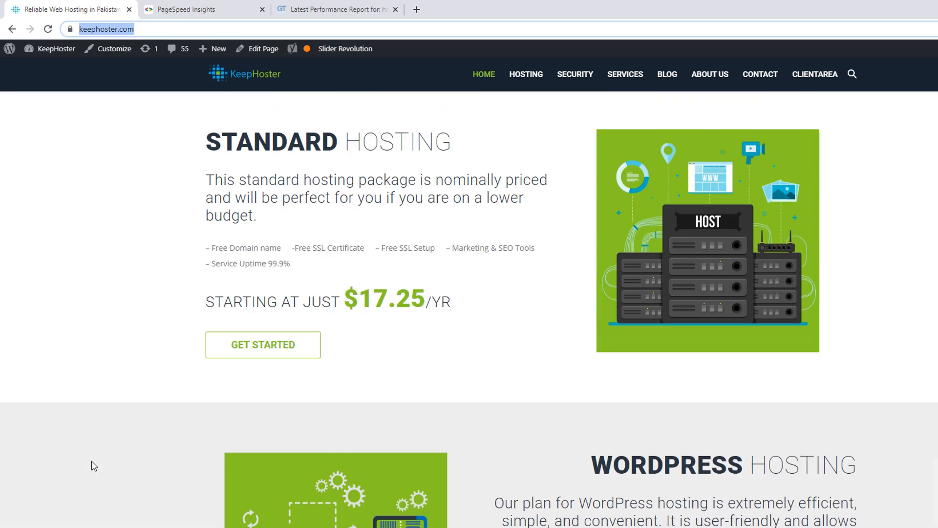
pyautogui.click(200, 9)
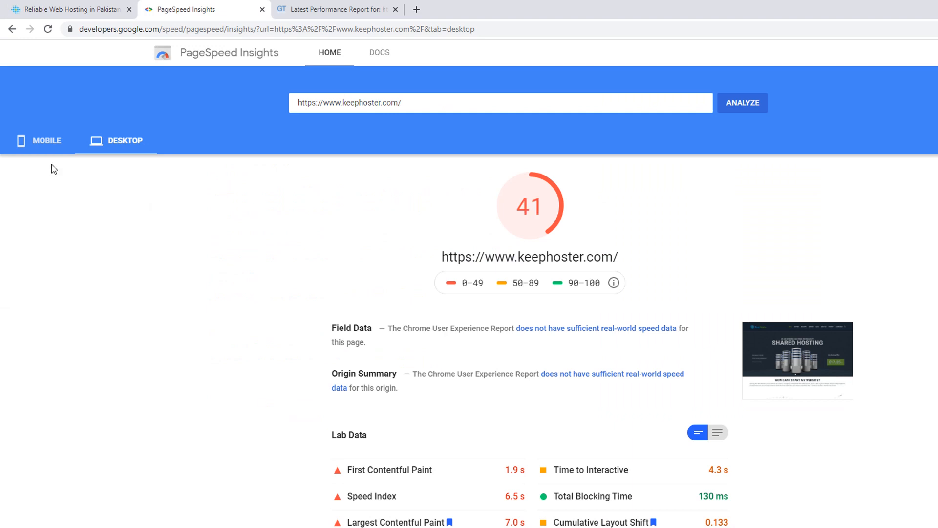
pyautogui.click(46, 141)
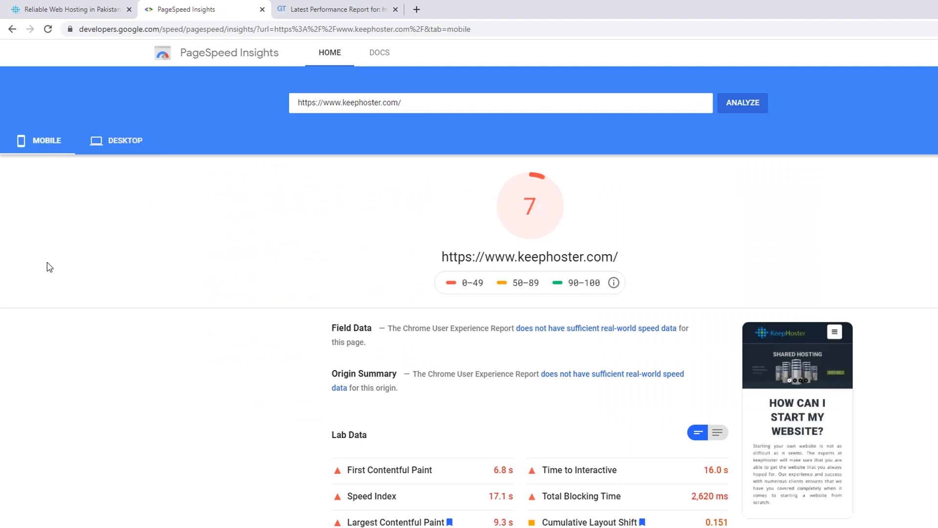
pyautogui.click(124, 141)
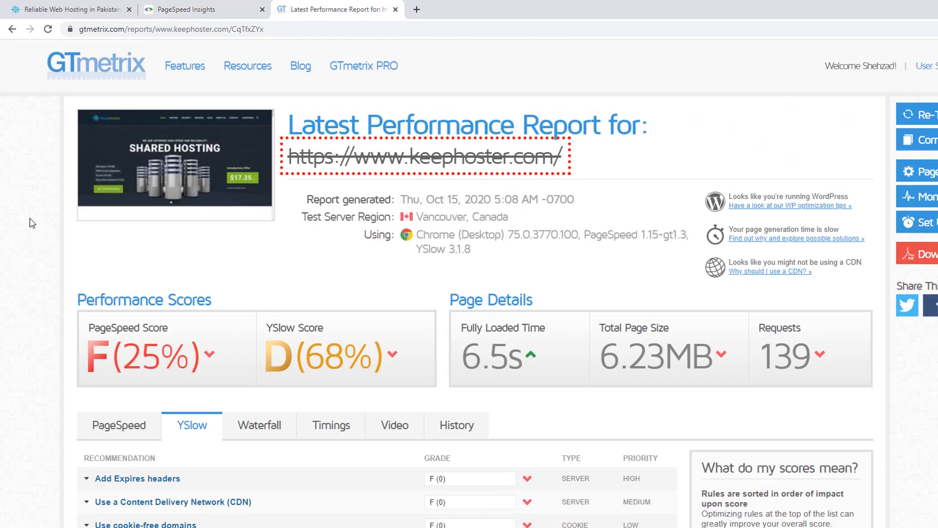
pyautogui.scroll(-3)
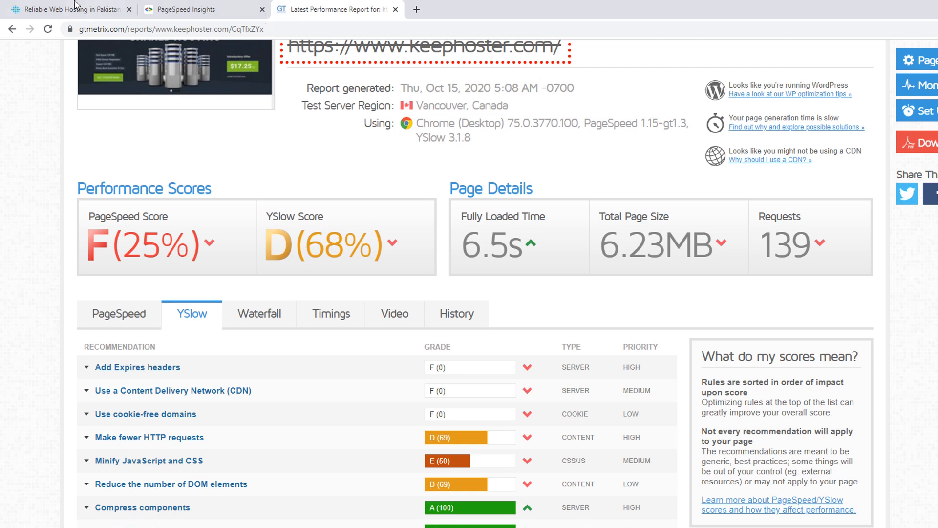
# Upload the WP Rocket v3.7.2 zip on the Add Plugins form and start its installation
pyautogui.click(71, 8)
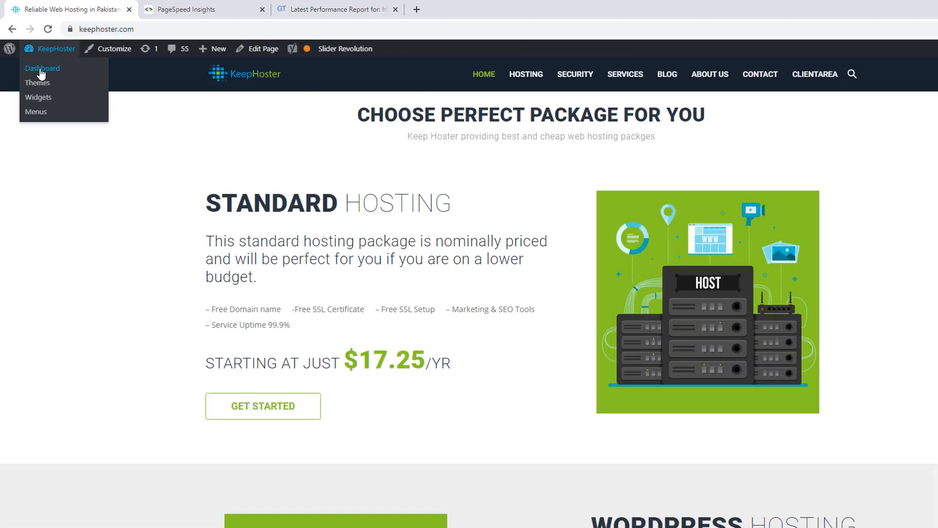
pyautogui.click(42, 69)
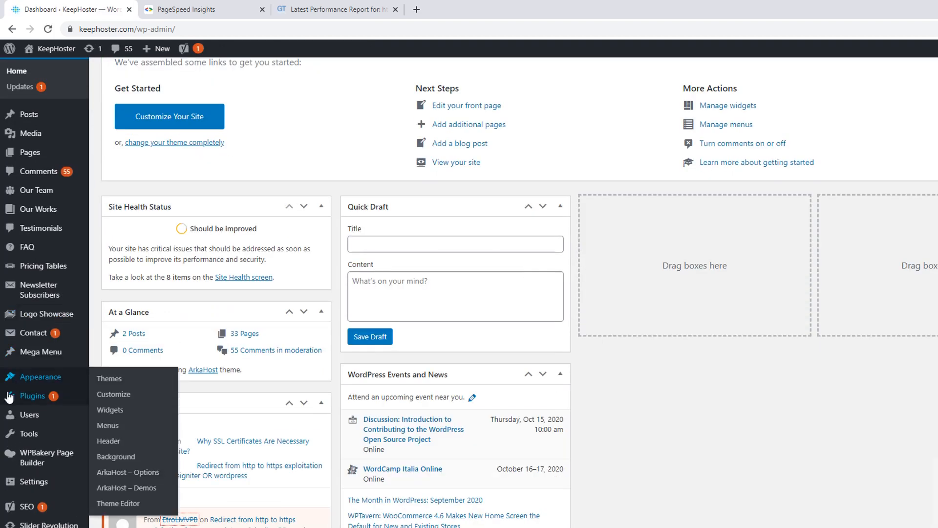
pyautogui.moveTo(33, 396)
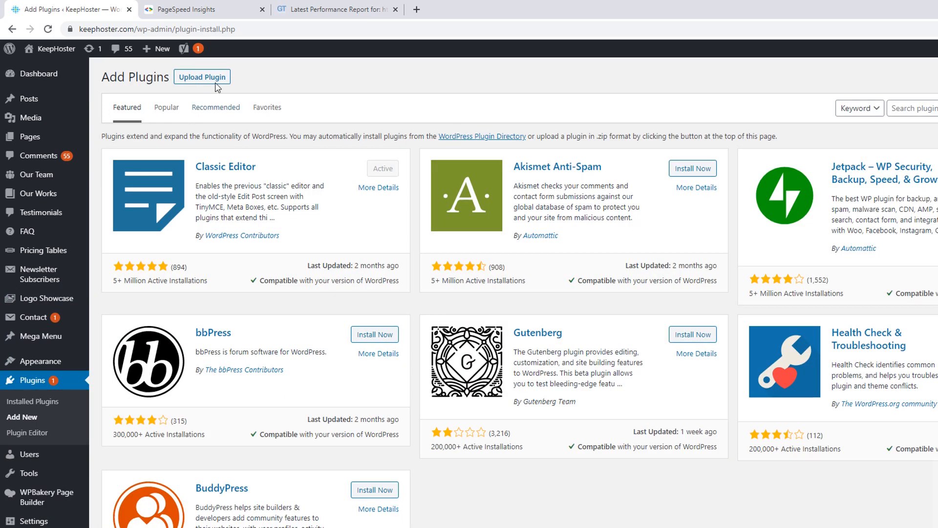
pyautogui.click(202, 76)
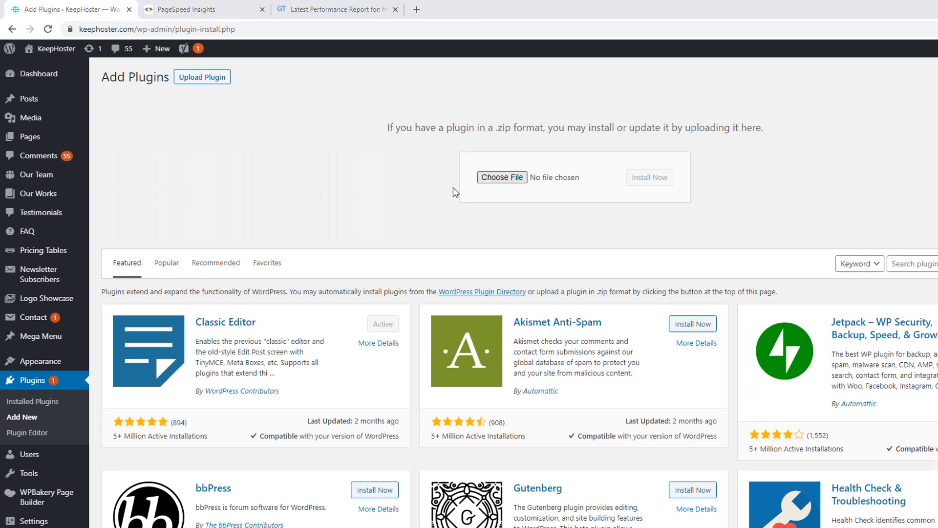
pyautogui.click(502, 177)
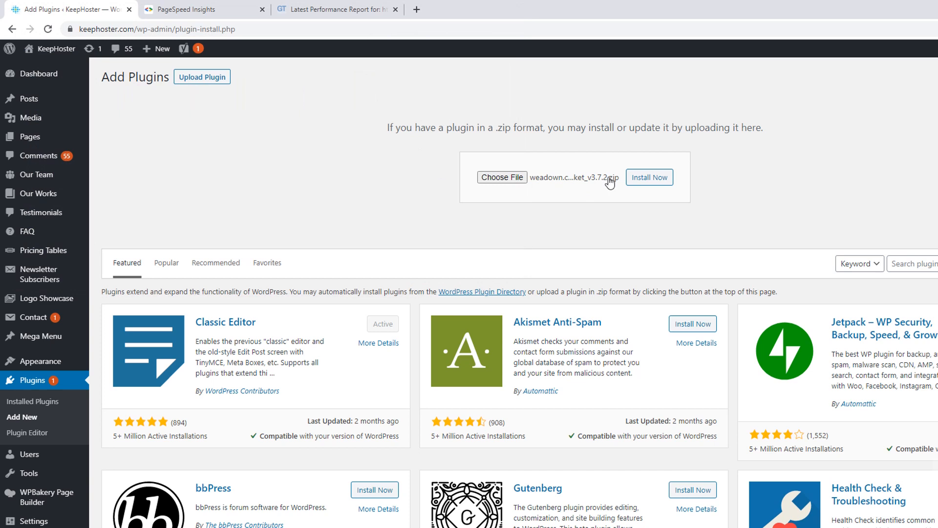
pyautogui.click(650, 177)
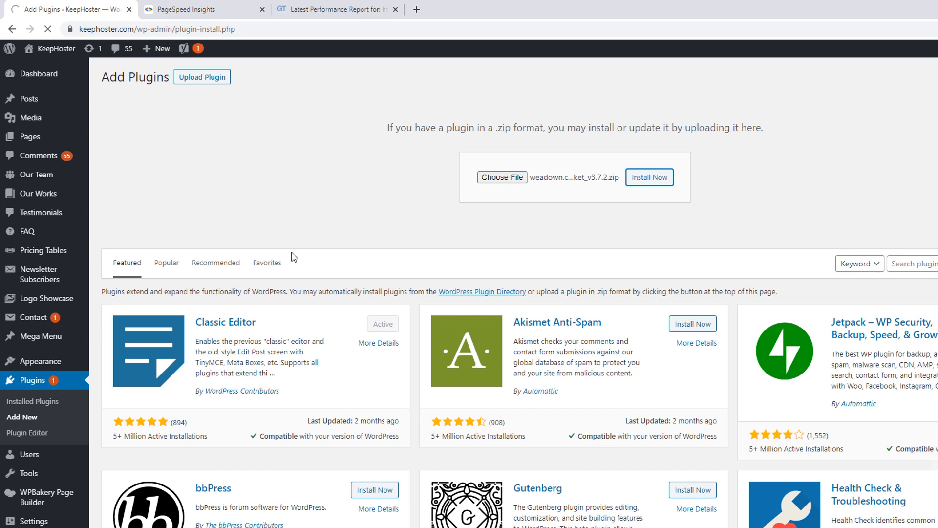
pyautogui.moveTo(302, 195)
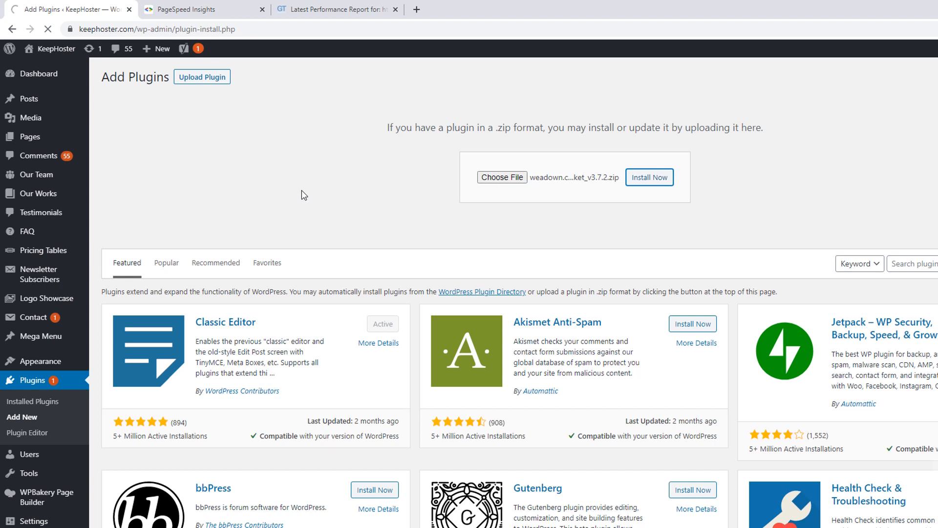
# Activate the newly installed WP Rocket 3.7.2 plugin once installation finishes
pyautogui.click(201, 9)
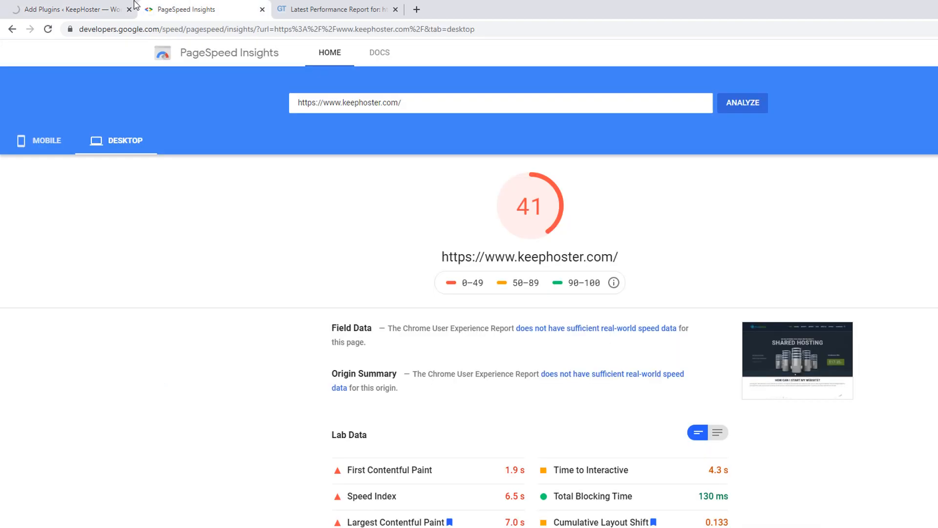
pyautogui.click(65, 9)
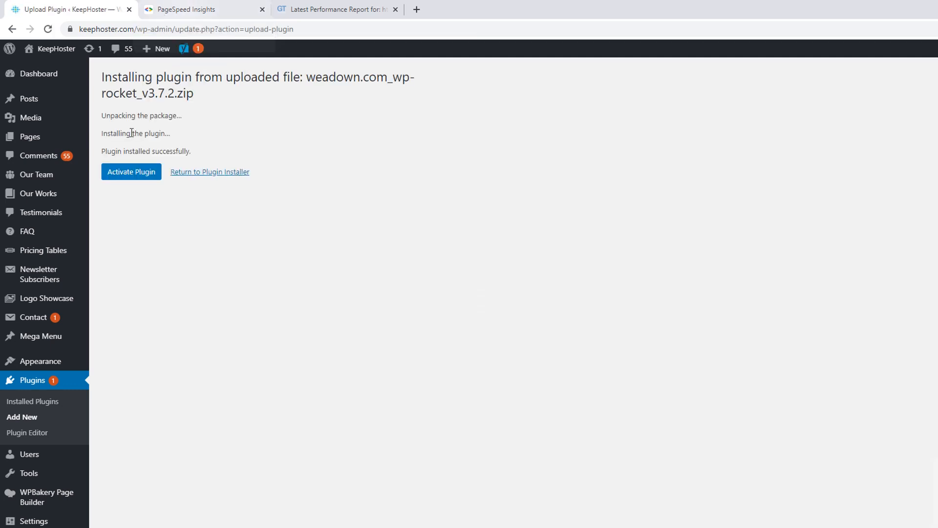
pyautogui.click(131, 172)
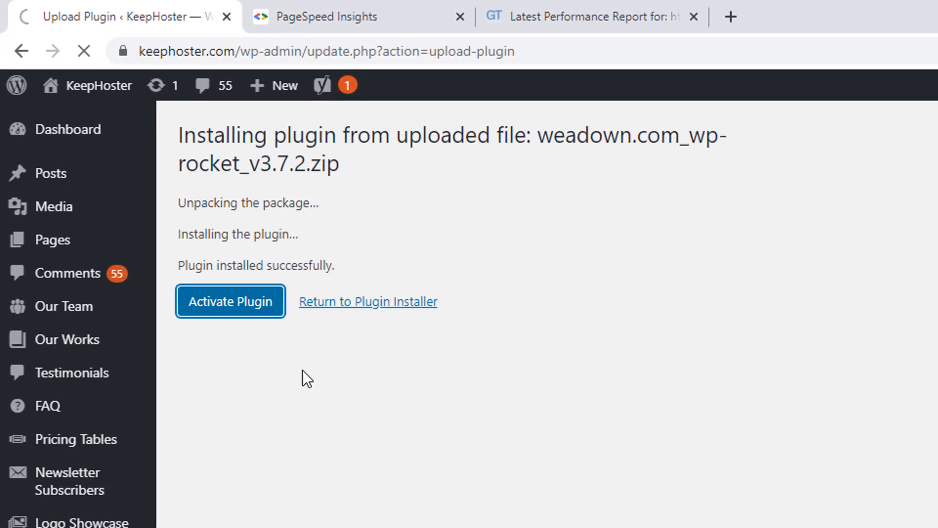
pyautogui.click(331, 16)
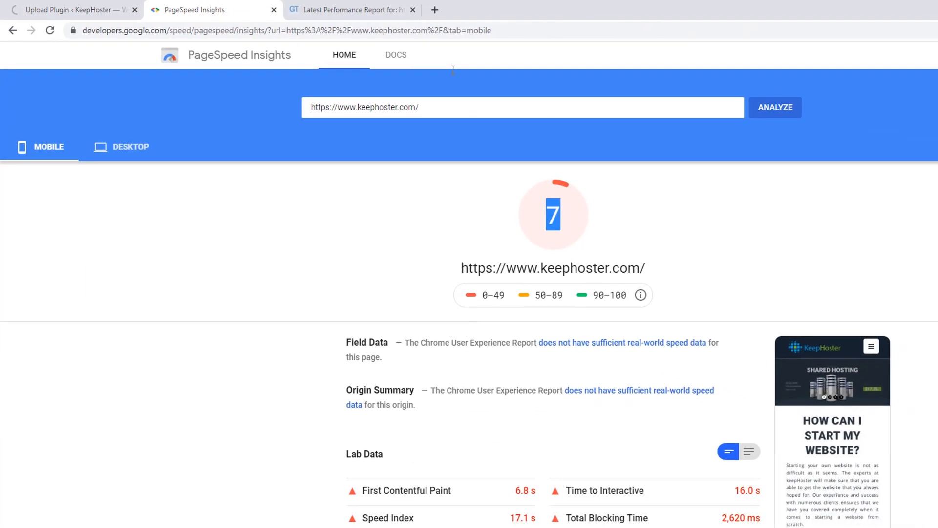
# Recheck the GTmetrix 25% grade and desktop PageSpeed score of 41, then return to WordPress admin
pyautogui.click(350, 10)
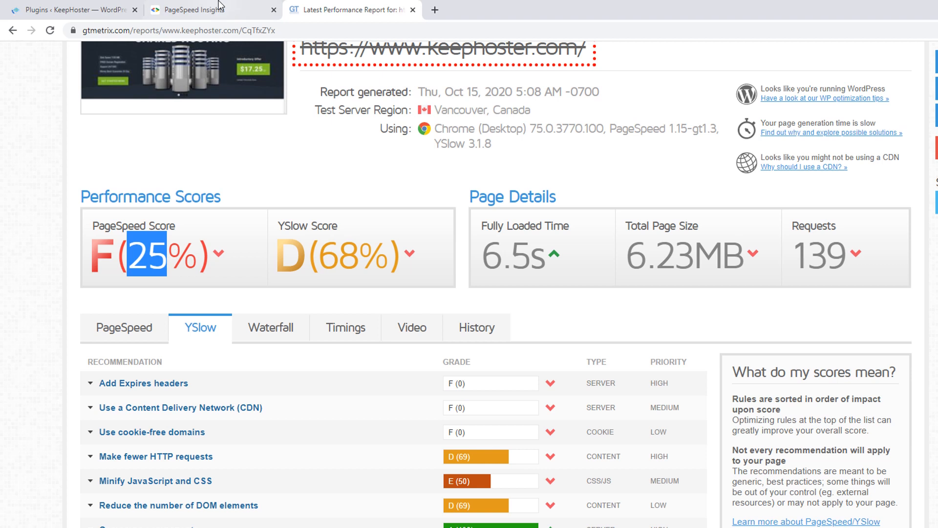
pyautogui.click(197, 10)
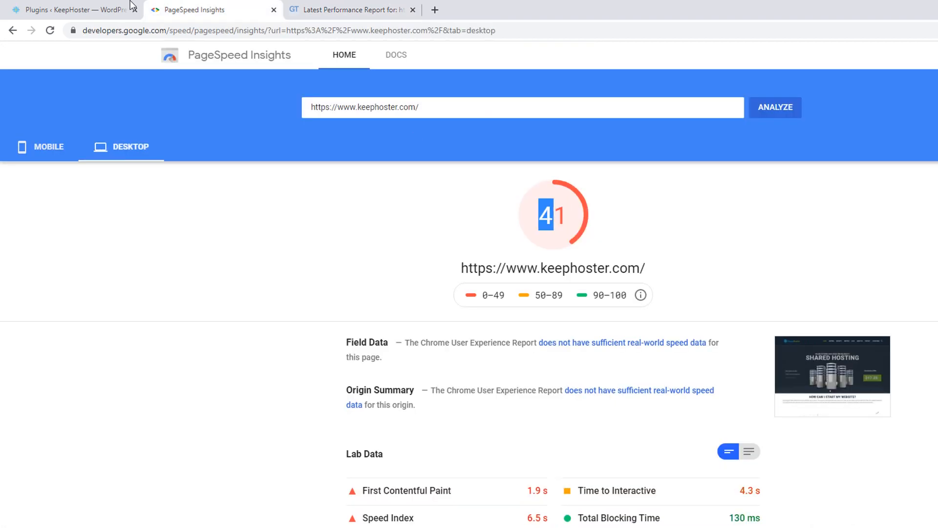
pyautogui.click(71, 10)
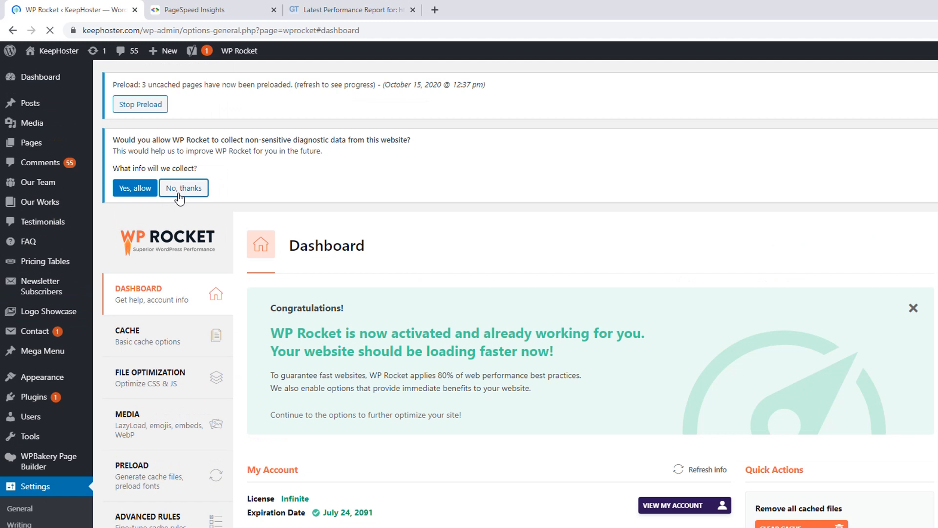
pyautogui.moveTo(436, 223)
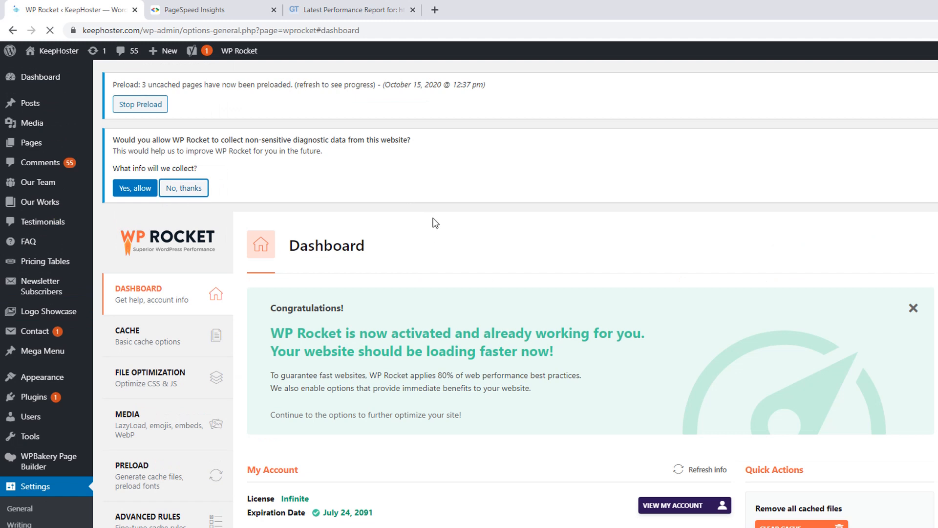
# Review WP Rocket's Cache settings with mobile caching enabled and a 10-hour cache lifespan
pyautogui.scroll(-3)
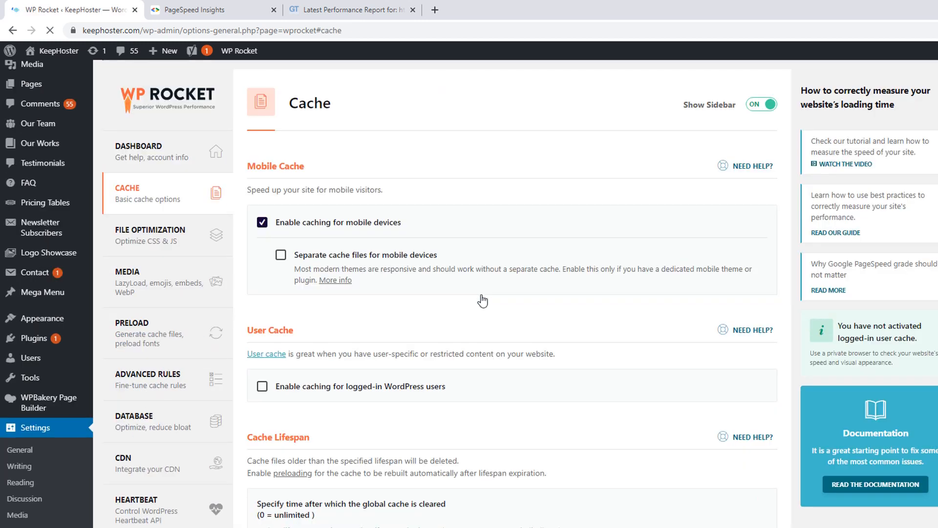
pyautogui.scroll(-3)
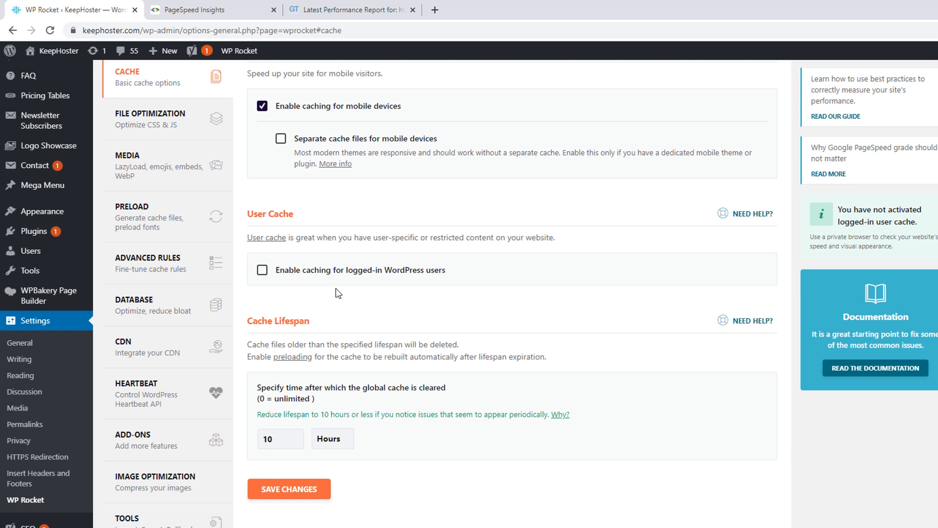
pyautogui.moveTo(339, 146)
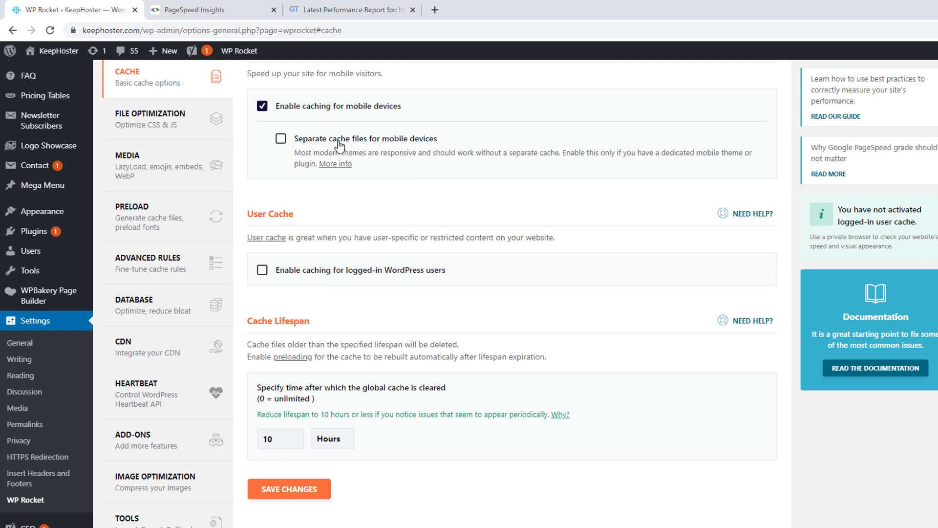
pyautogui.moveTo(427, 148)
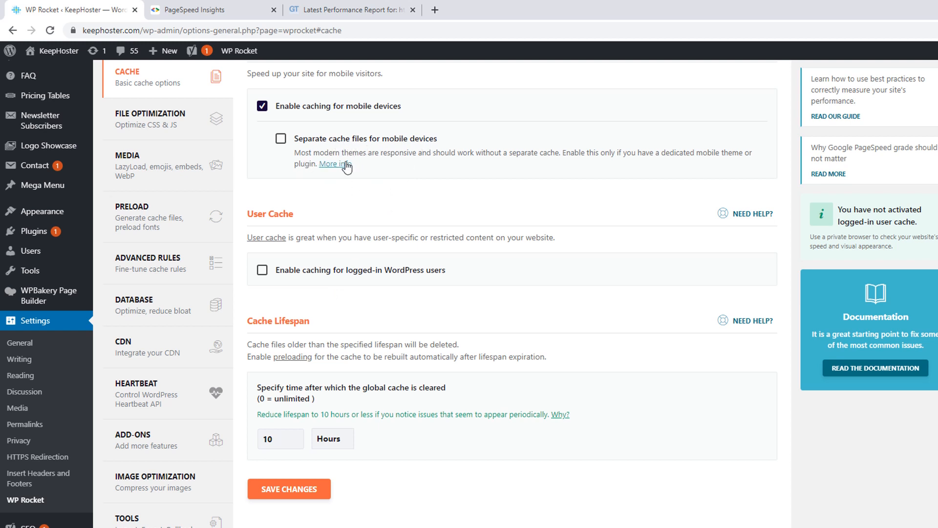
pyautogui.moveTo(410, 174)
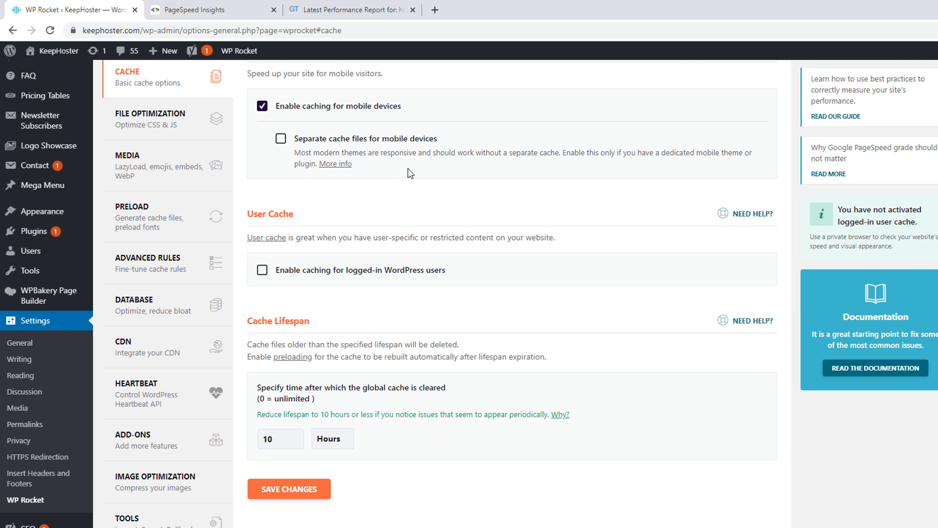
pyautogui.moveTo(508, 165)
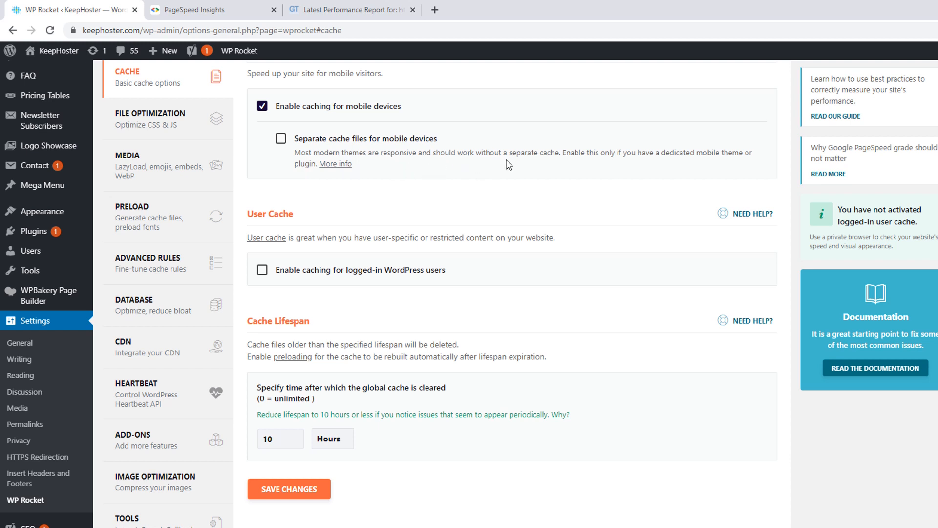
pyautogui.moveTo(626, 178)
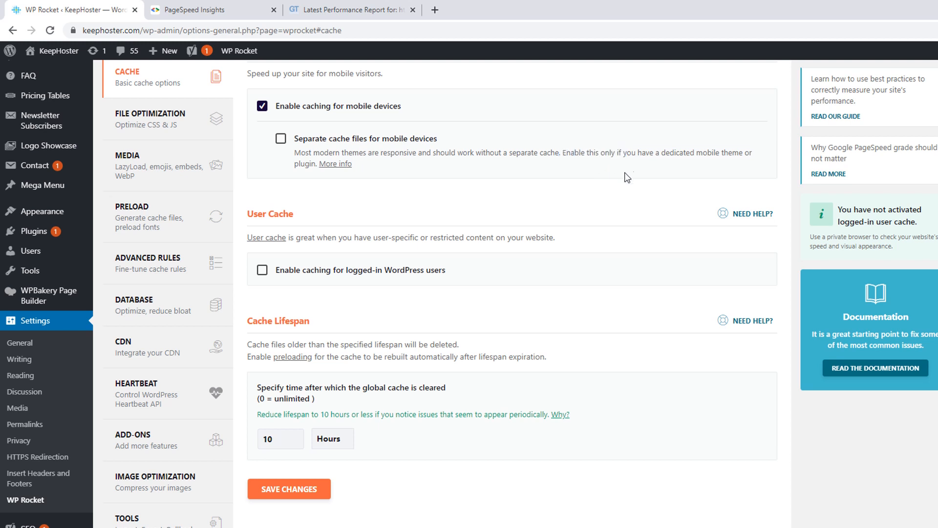
pyautogui.moveTo(682, 157)
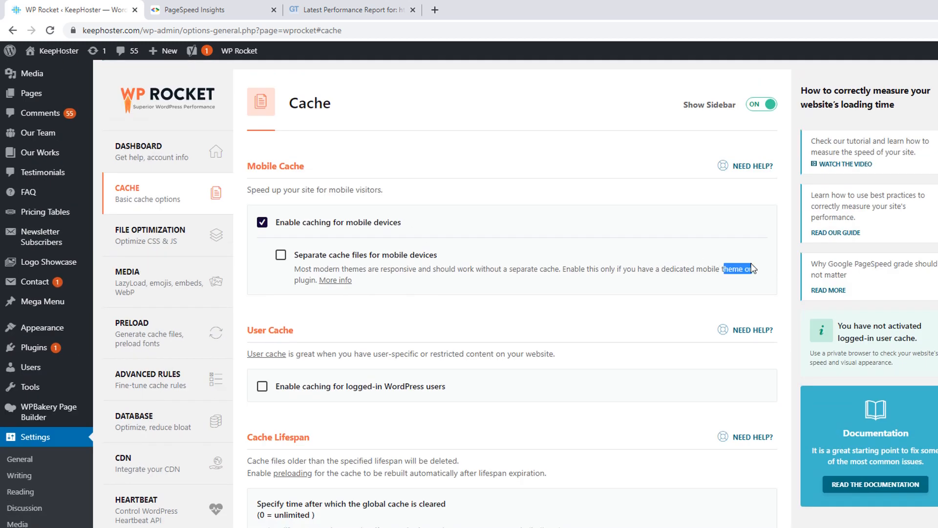
# Enable Minify CSS, Remove jQuery Migrate, Minify, defer and delay JavaScript in File Optimization, and save
pyautogui.click(151, 230)
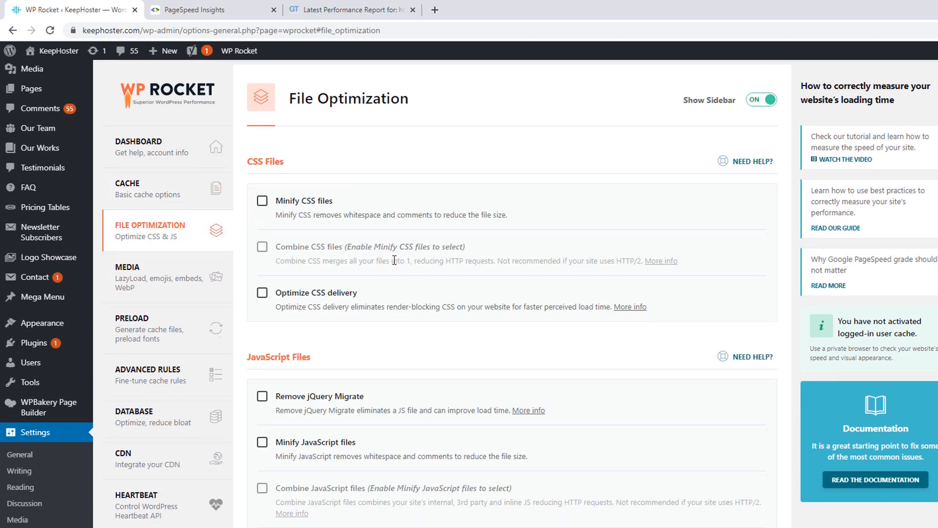
pyautogui.click(262, 200)
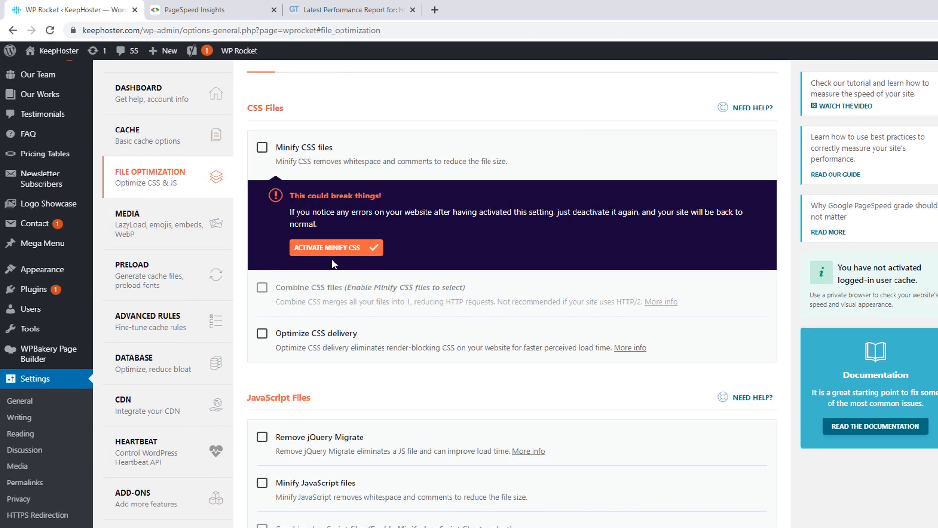
pyautogui.click(335, 247)
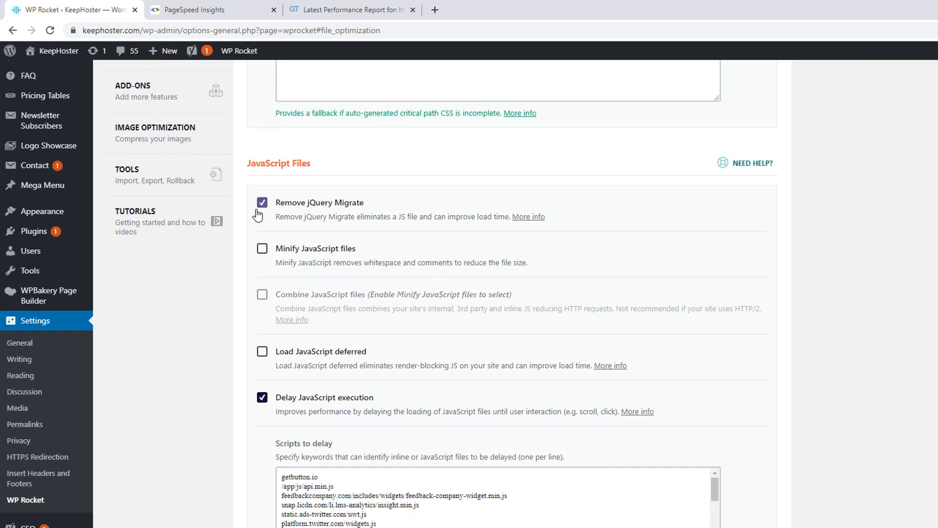
pyautogui.click(262, 249)
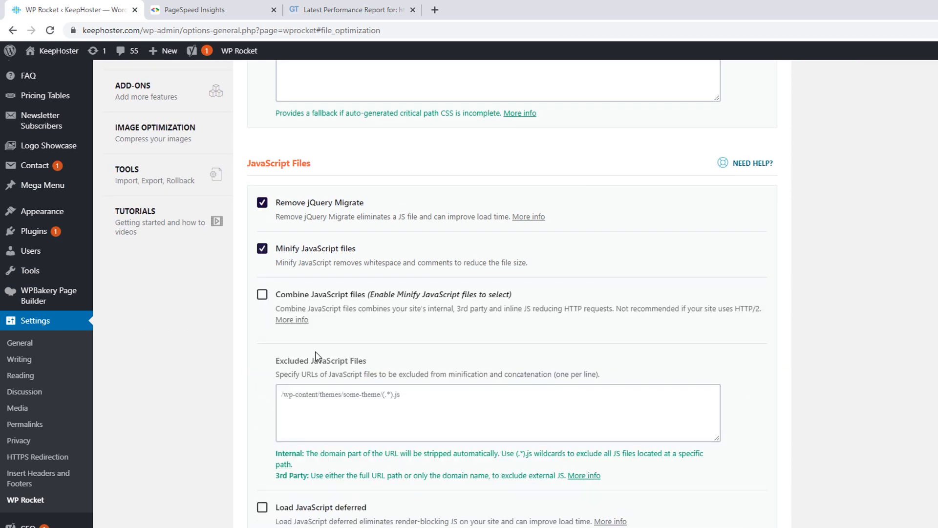
pyautogui.scroll(-3)
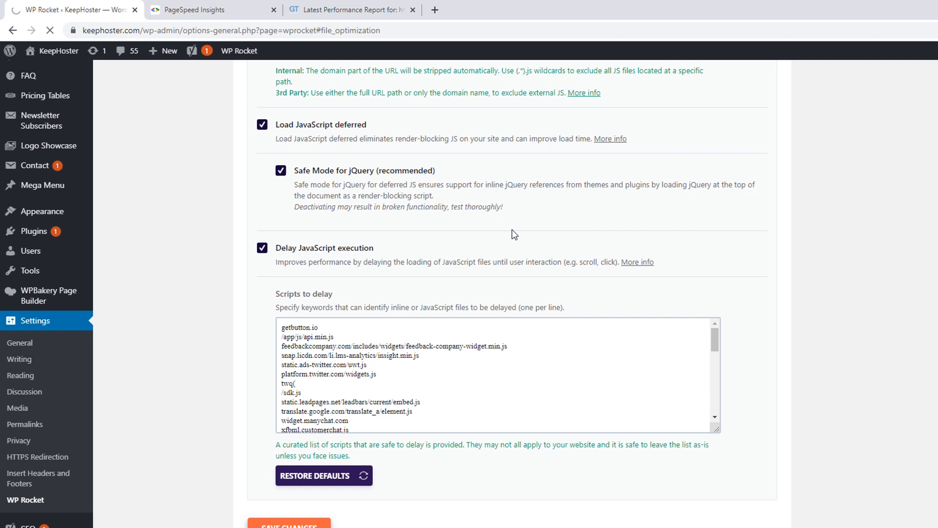
pyautogui.click(287, 523)
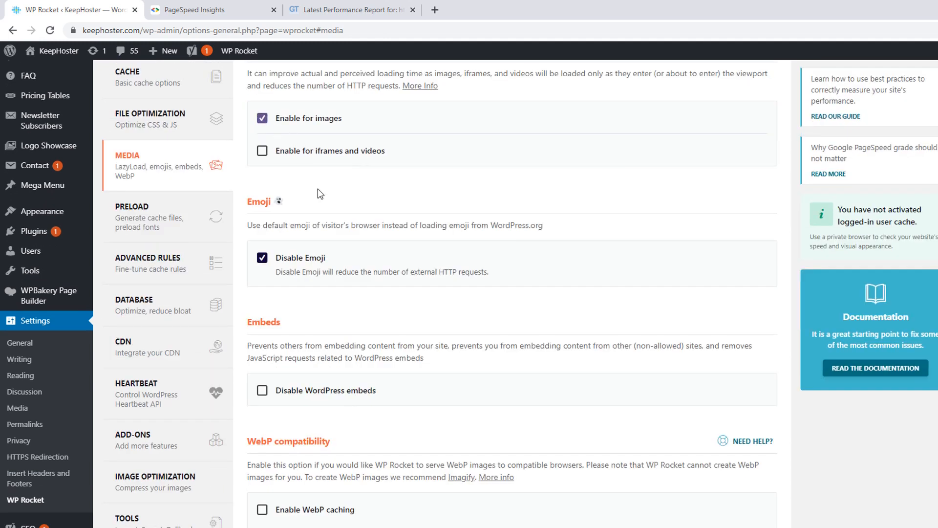
pyautogui.moveTo(335, 137)
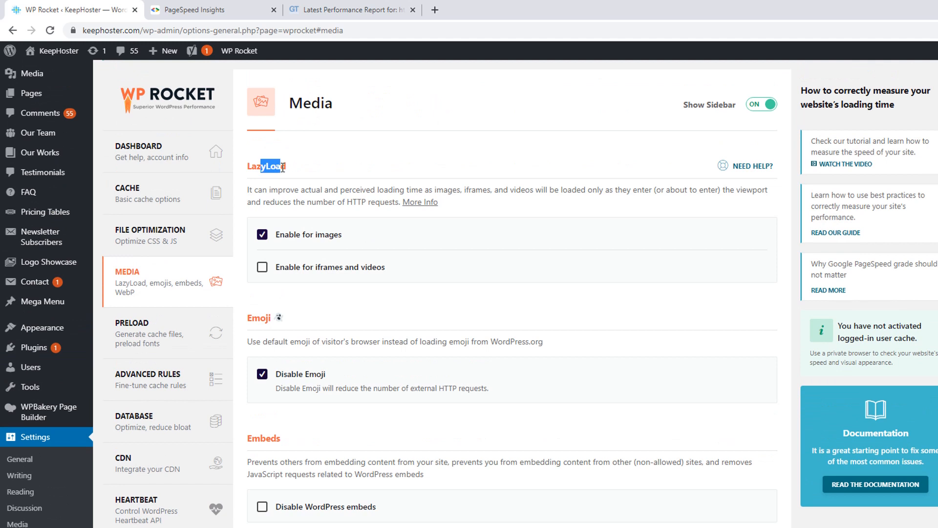
# Enable Disable WordPress embeds and WebP caching in WP Rocket's Media settings and save
pyautogui.scroll(-3)
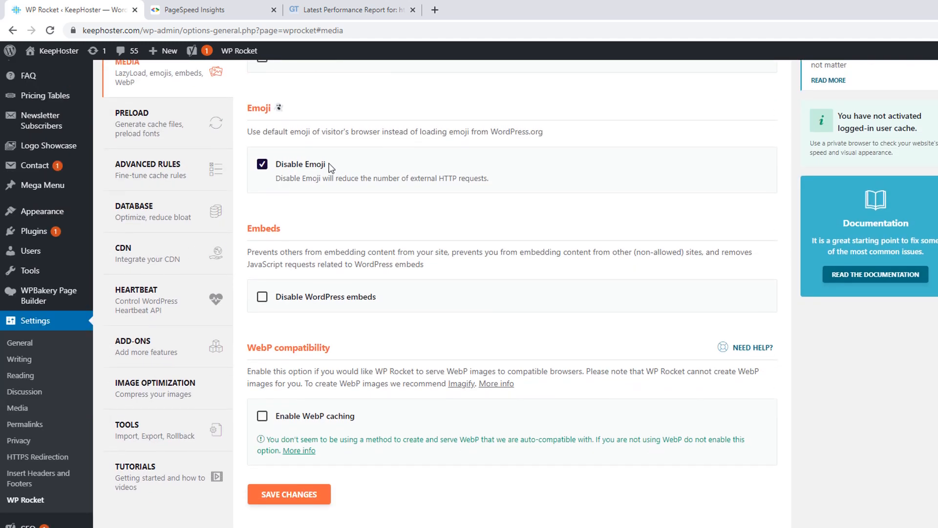
pyautogui.click(262, 296)
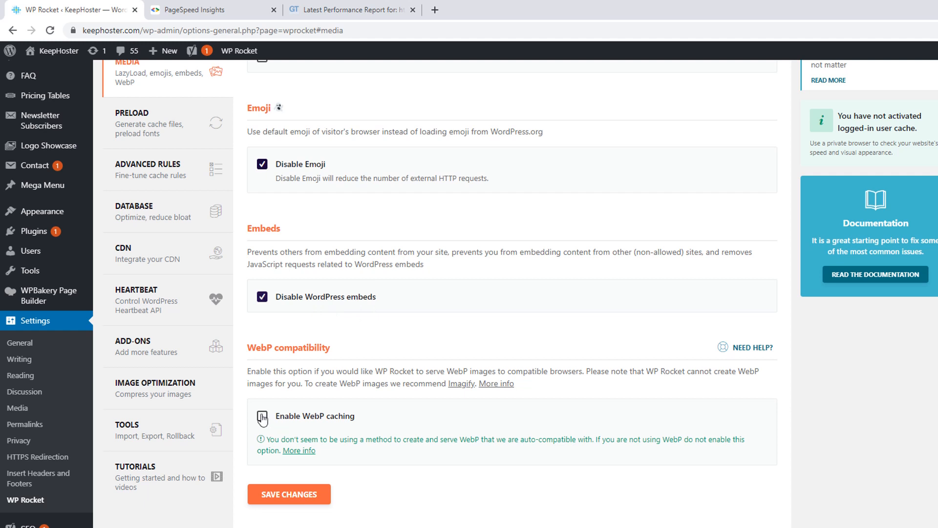
pyautogui.click(262, 417)
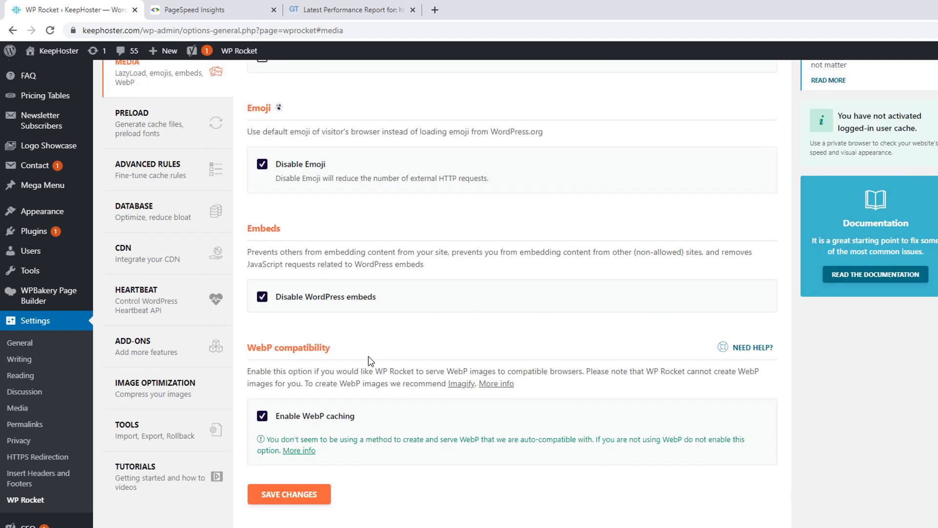
pyautogui.moveTo(341, 428)
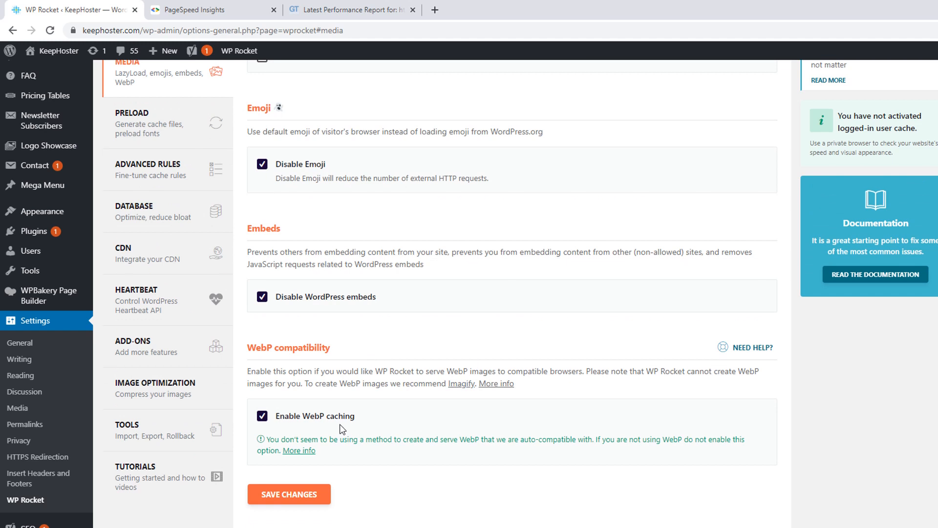
pyautogui.doubleClick(287, 347)
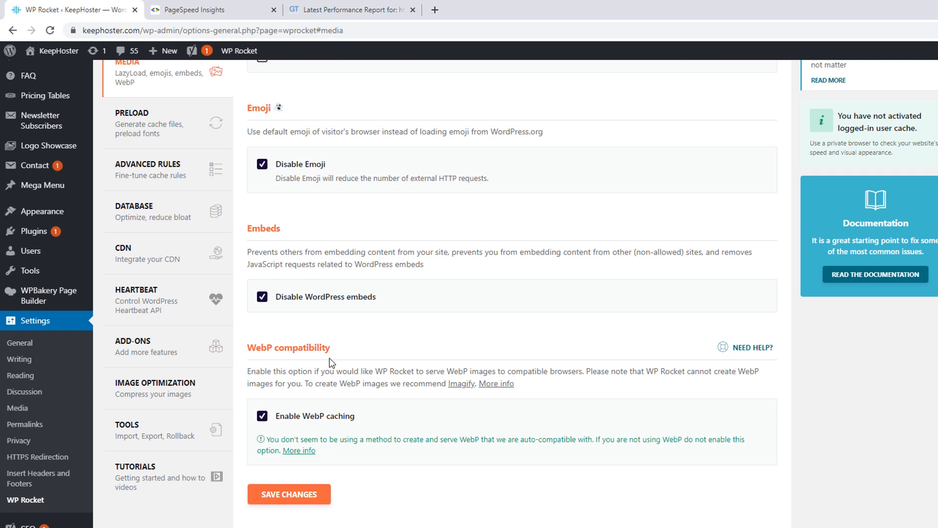
pyautogui.moveTo(419, 345)
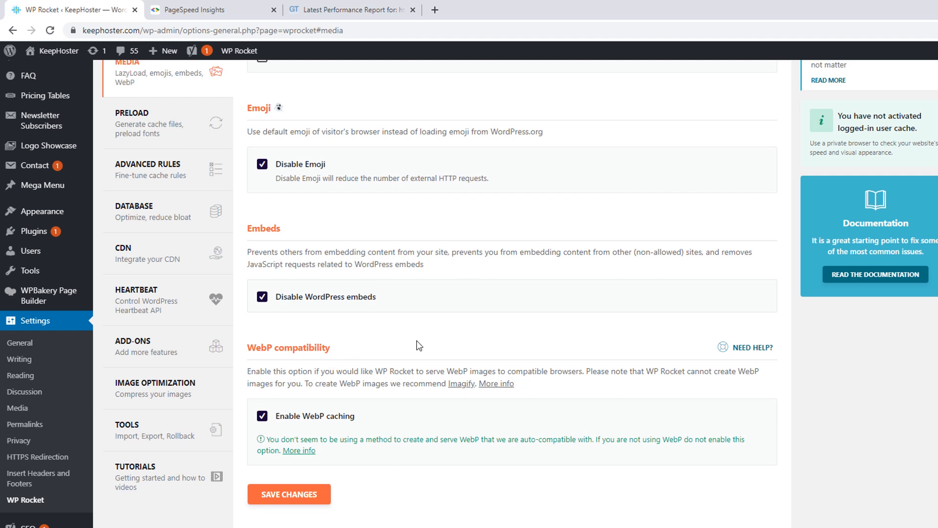
pyautogui.moveTo(387, 401)
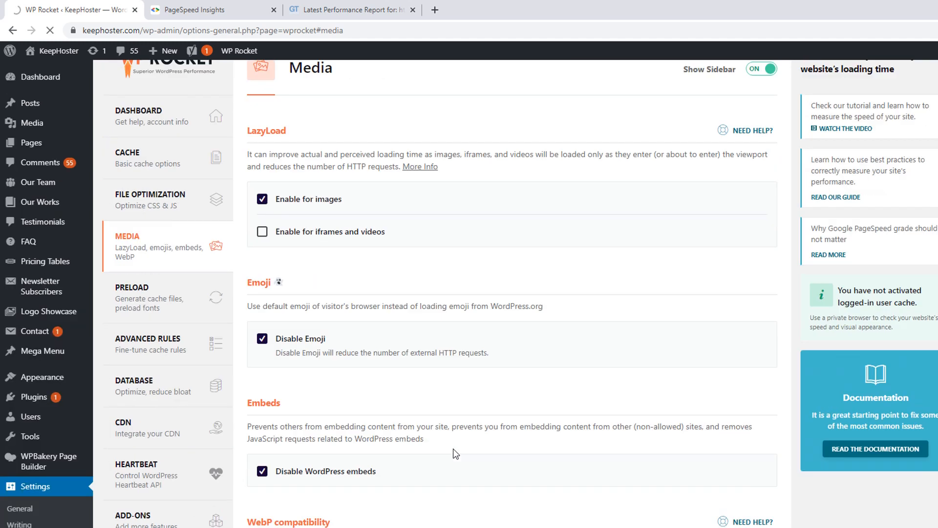
pyautogui.scroll(-3)
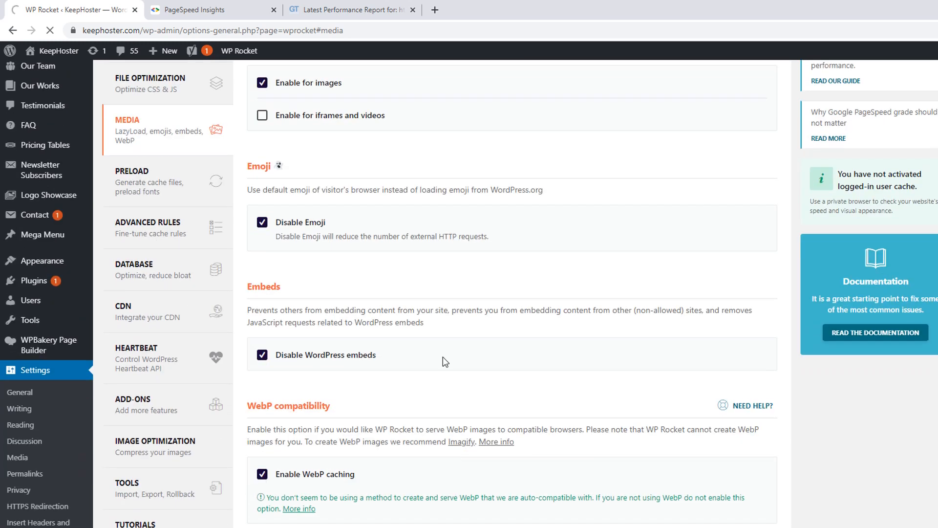
# Revisit the PageSpeed desktop results and GTmetrix F (25%) report, then load the keephoster.com homepage
pyautogui.click(204, 10)
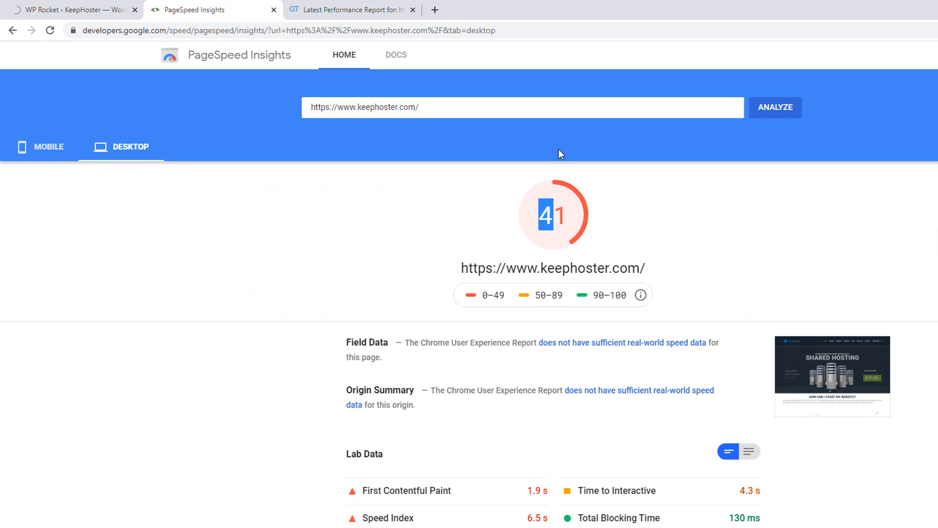
pyautogui.click(350, 9)
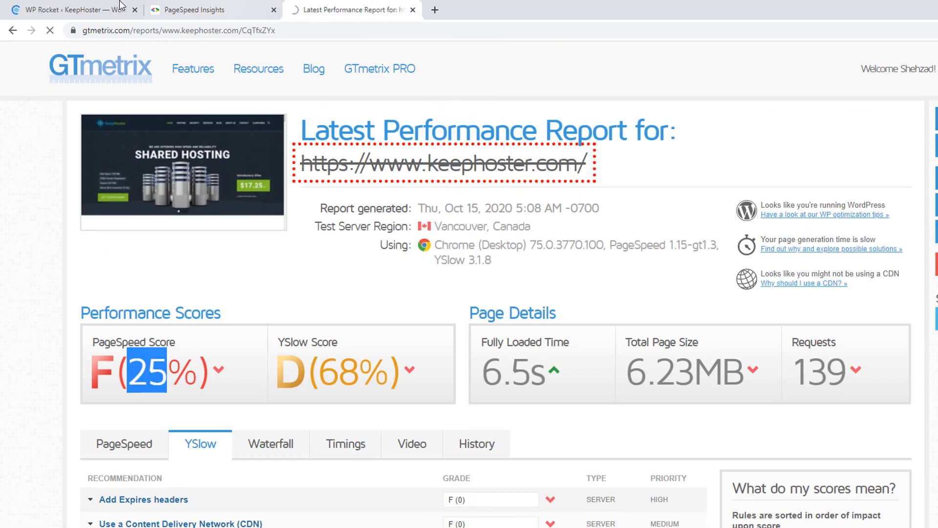
pyautogui.click(71, 9)
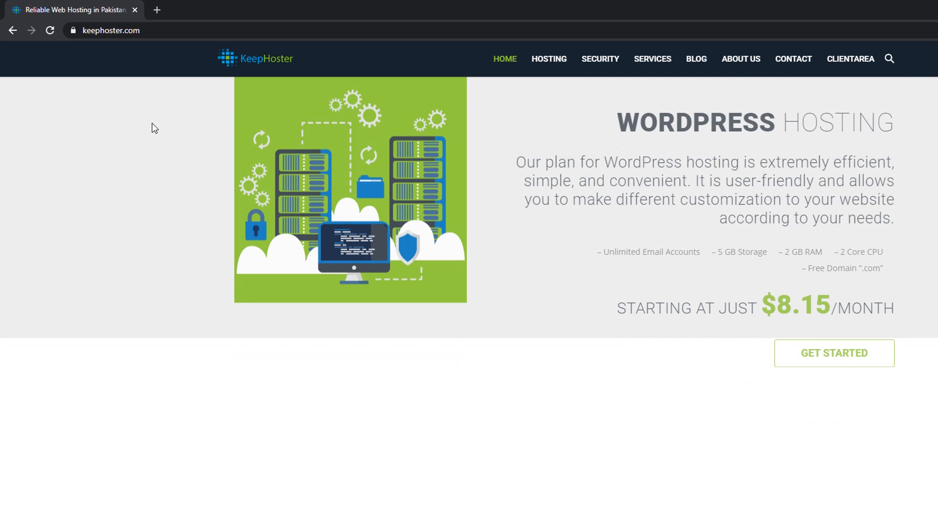
# Browse down the live keephoster.com homepage after caching is applied
pyautogui.scroll(-3)
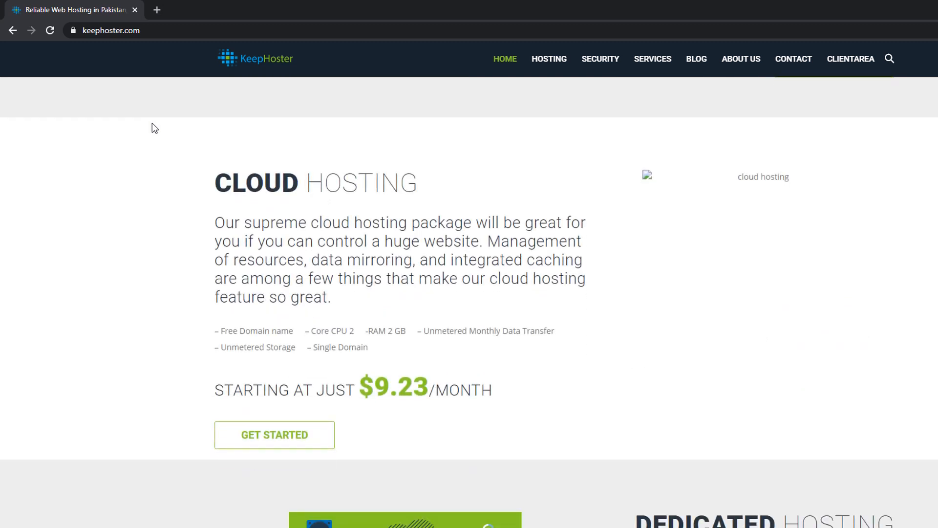
pyautogui.scroll(-3)
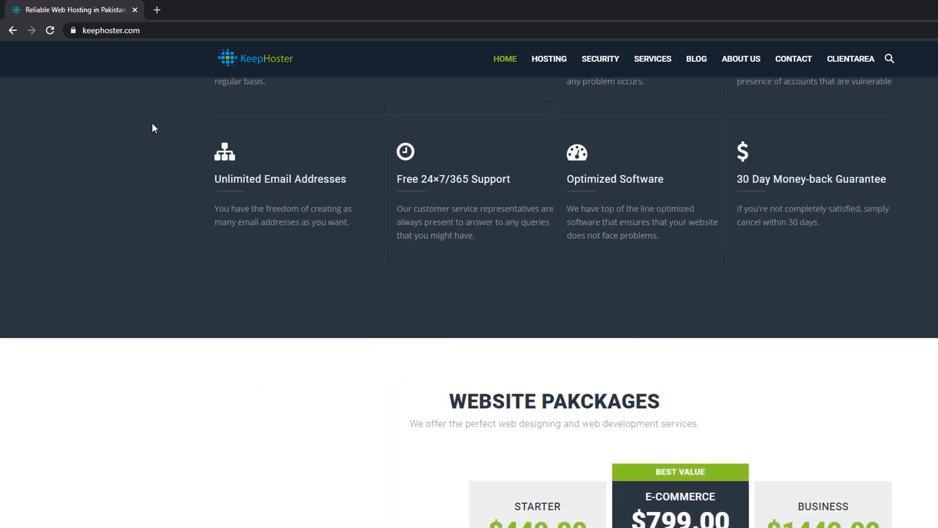
pyautogui.scroll(-3)
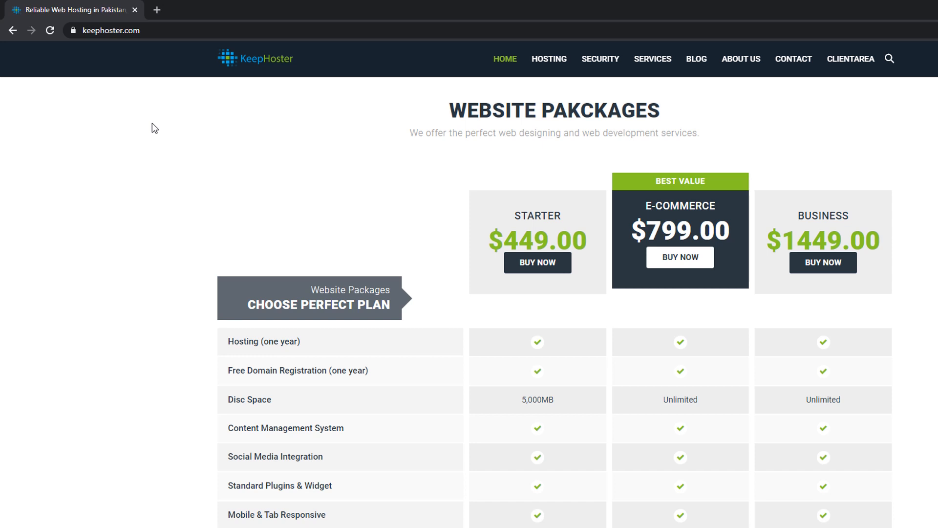
pyautogui.scroll(-3)
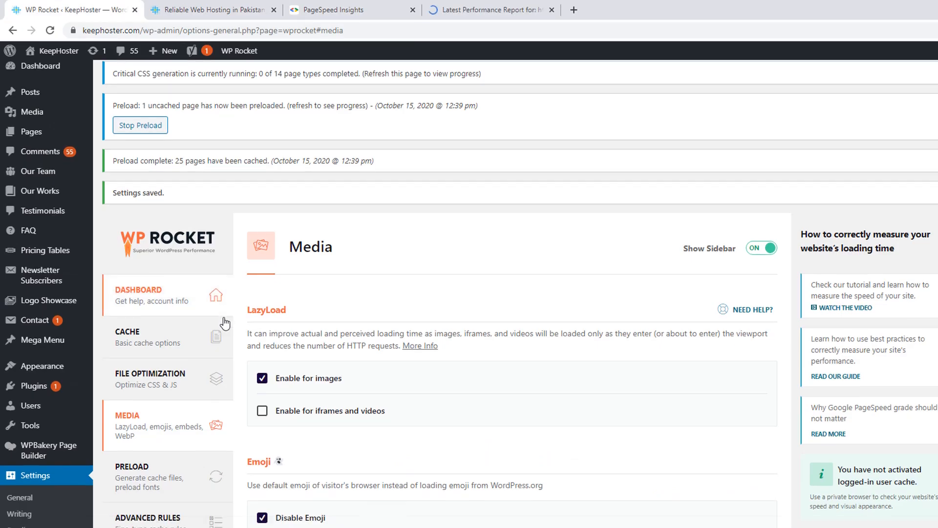
# Enable Combine CSS files and Combine JavaScript files in File Optimization, then return to PageSpeed Insights
pyautogui.click(151, 378)
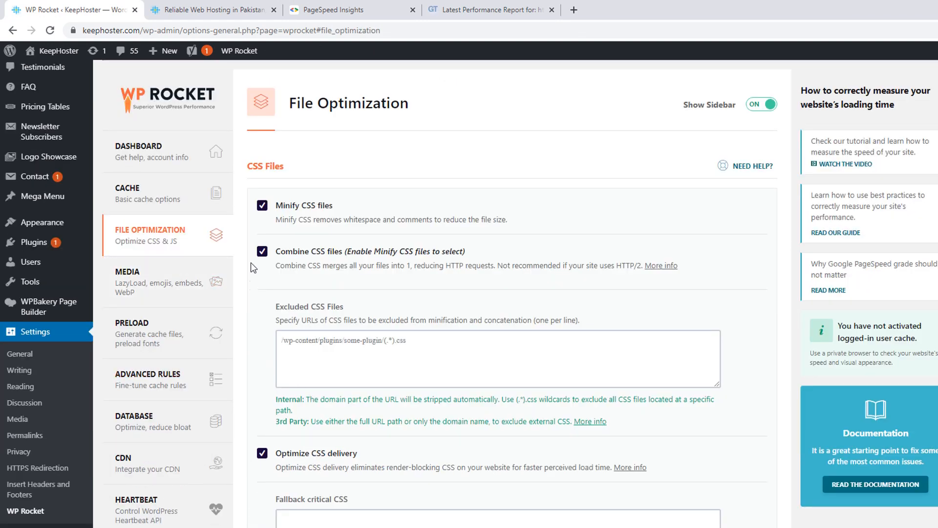
pyautogui.scroll(-3)
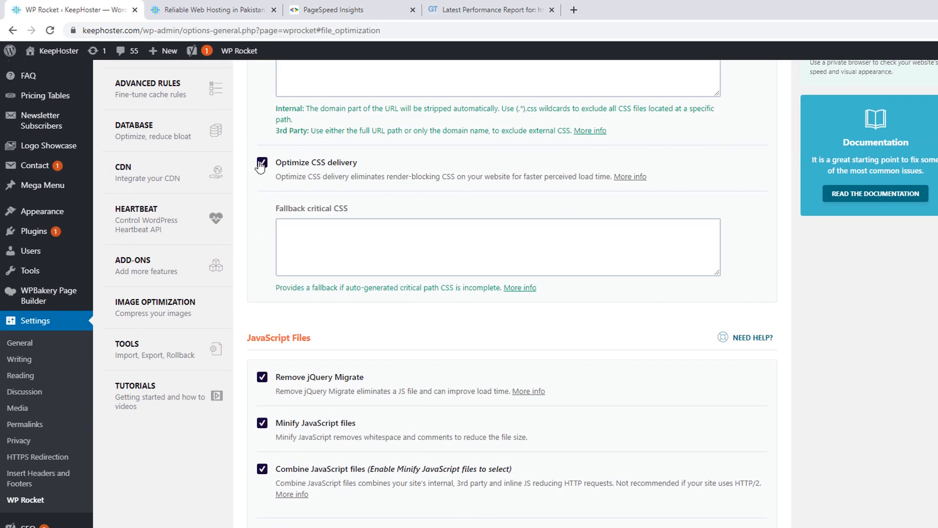
pyautogui.scroll(-3)
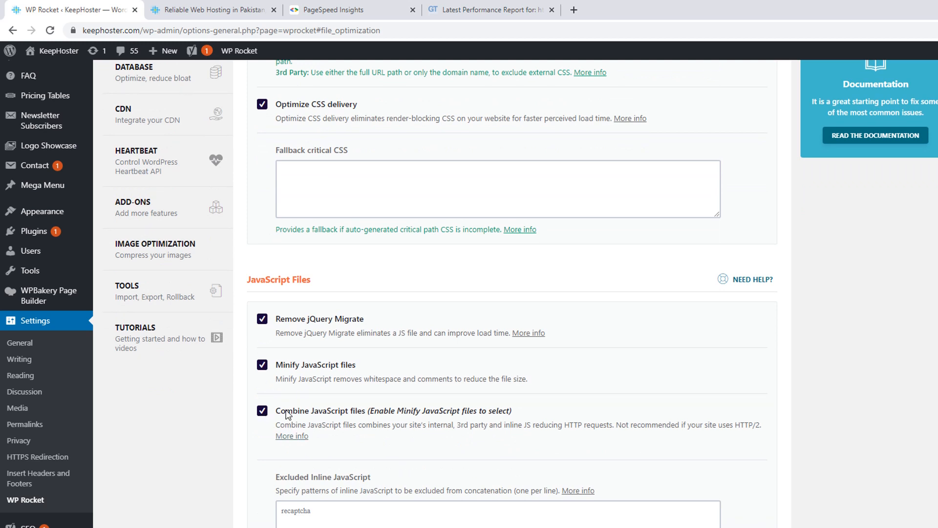
pyautogui.click(335, 10)
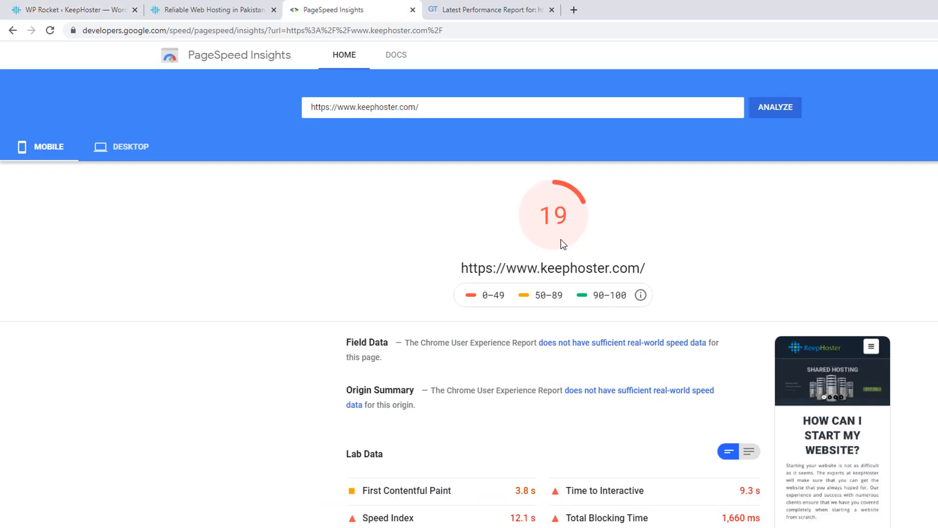
pyautogui.moveTo(165, 161)
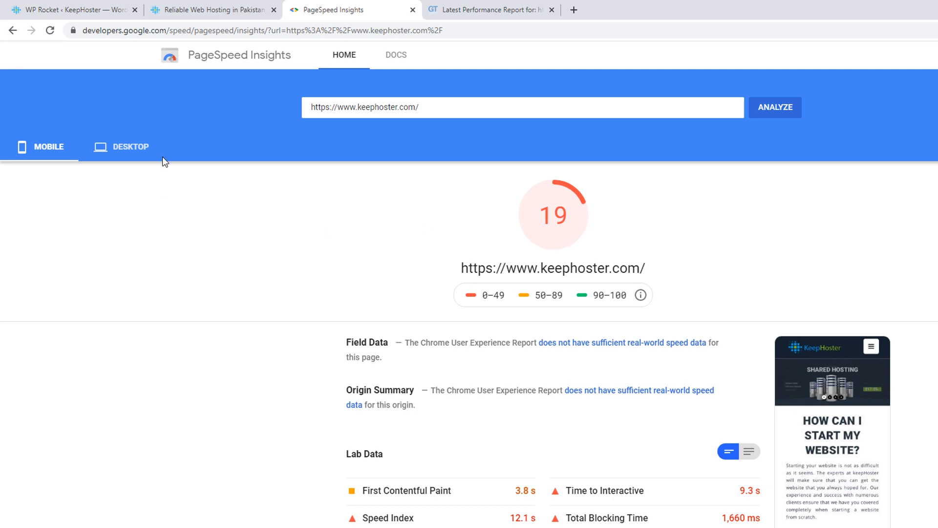
pyautogui.click(129, 147)
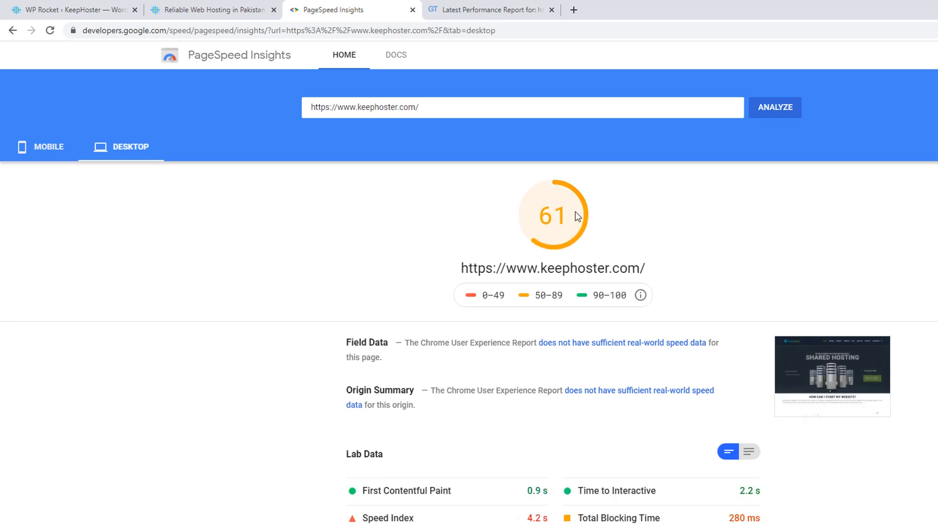
pyautogui.click(491, 10)
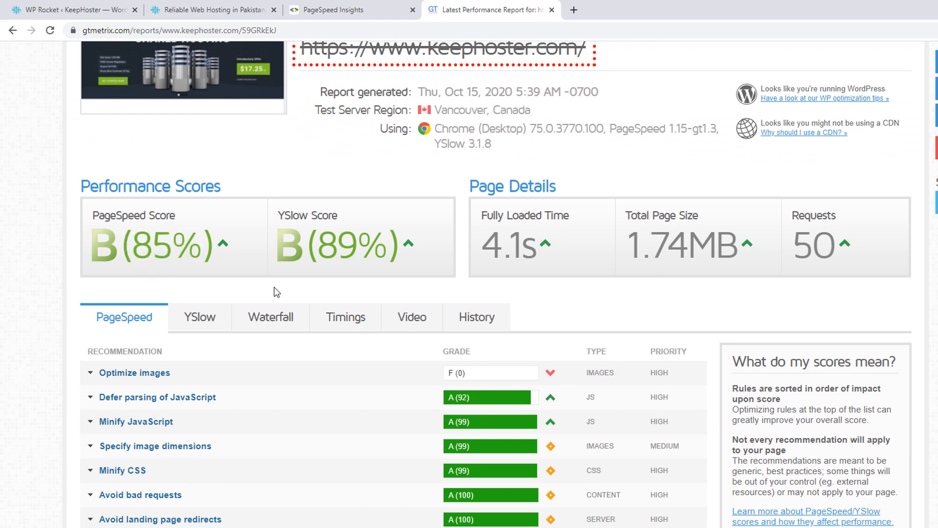
pyautogui.doubleClick(337, 244)
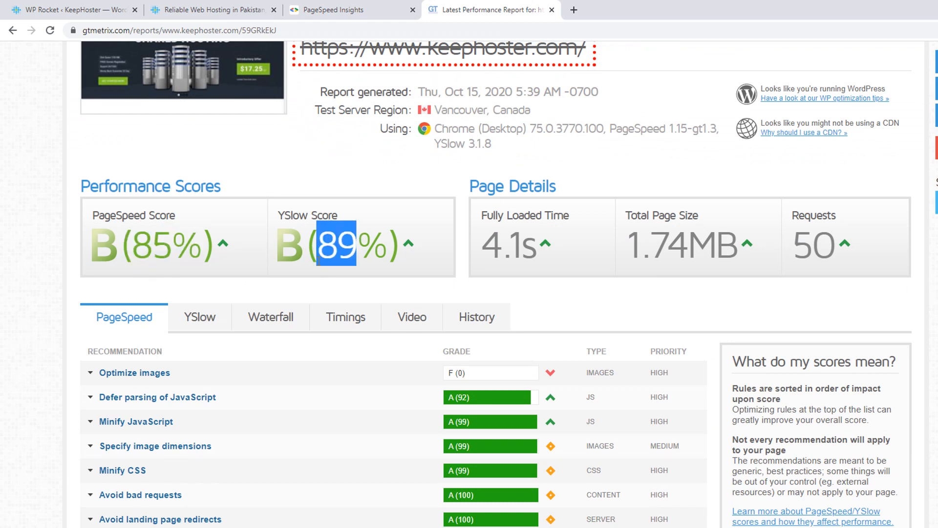
pyautogui.click(335, 9)
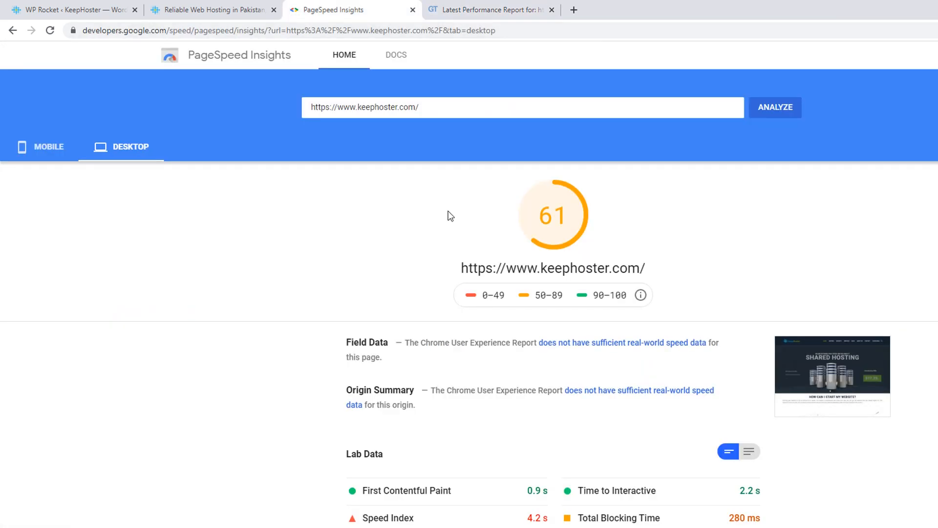
pyautogui.click(48, 88)
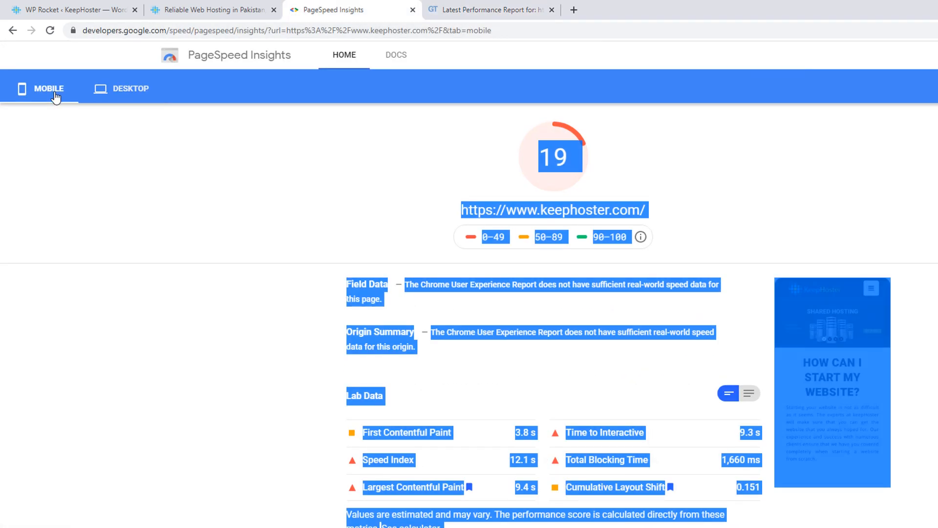
pyautogui.click(130, 88)
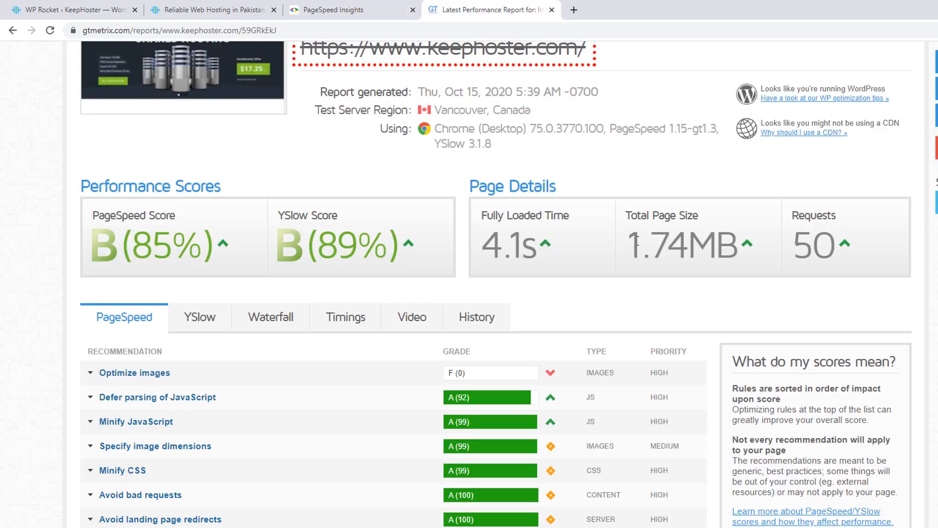
pyautogui.doubleClick(680, 246)
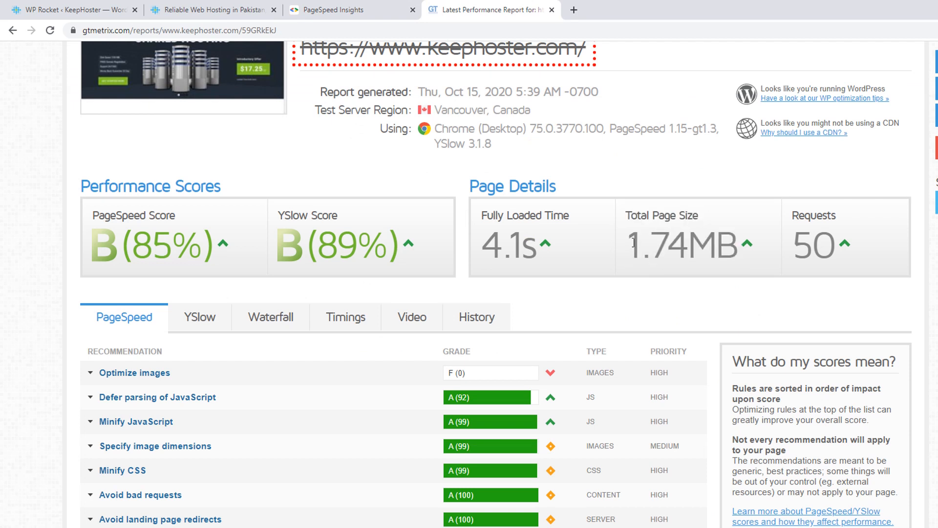
pyautogui.doubleClick(689, 246)
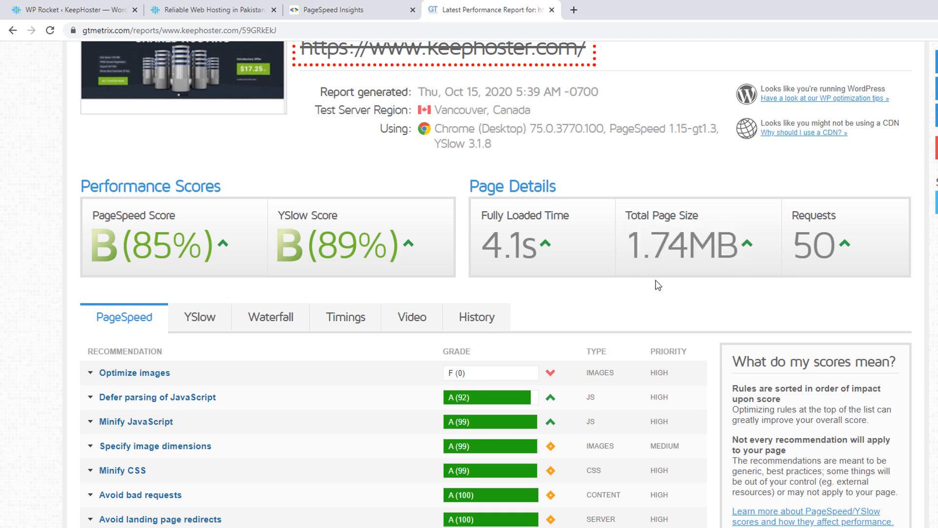
pyautogui.click(212, 10)
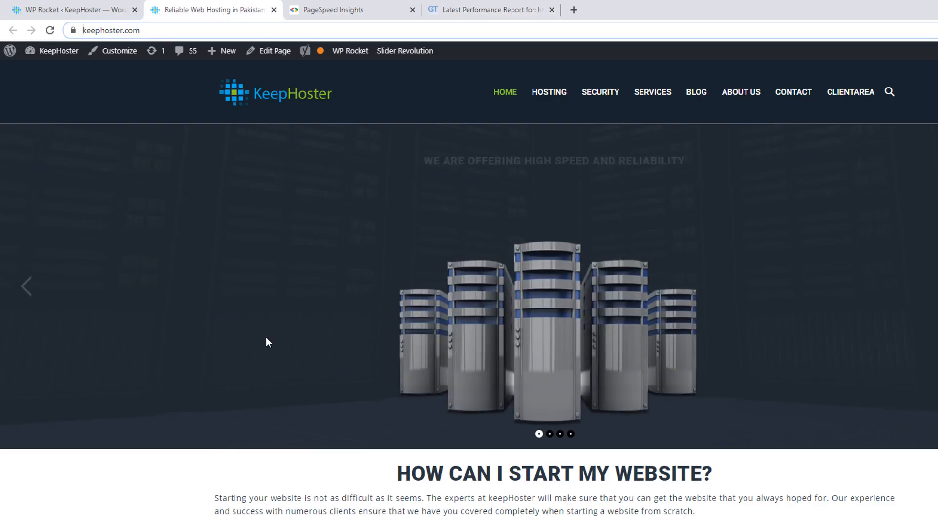
pyautogui.scroll(-3)
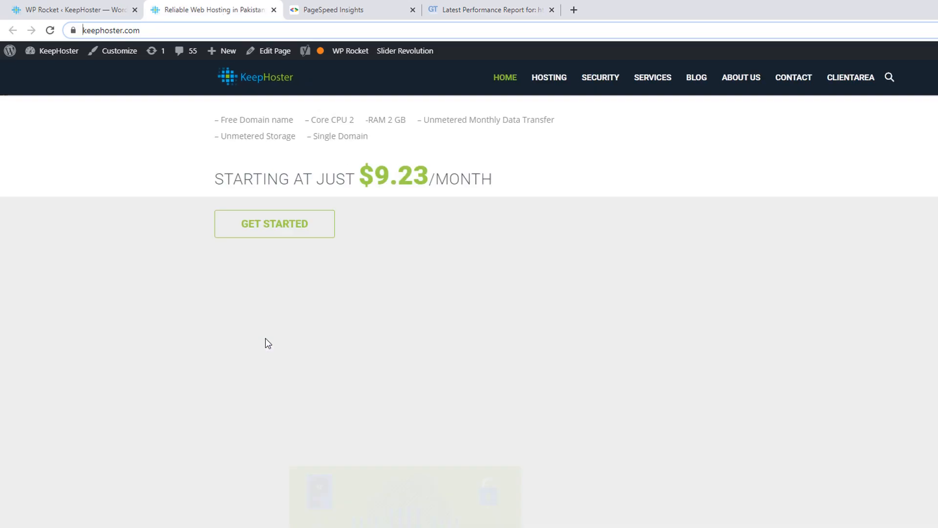
pyautogui.scroll(-3)
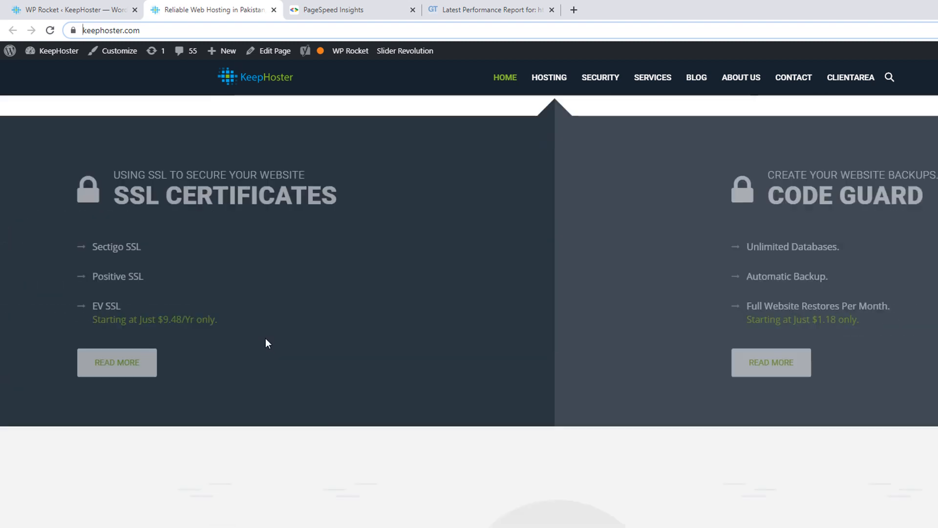
pyautogui.scroll(-3)
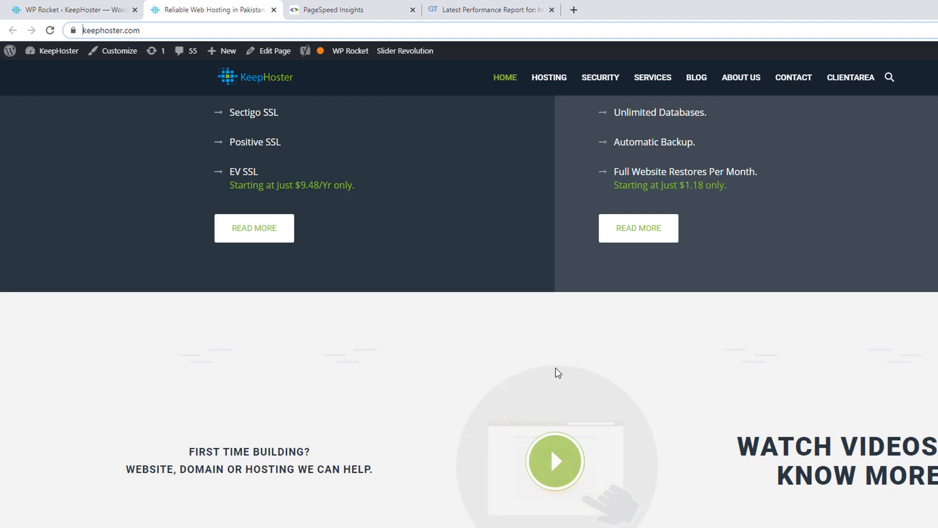
pyautogui.click(491, 10)
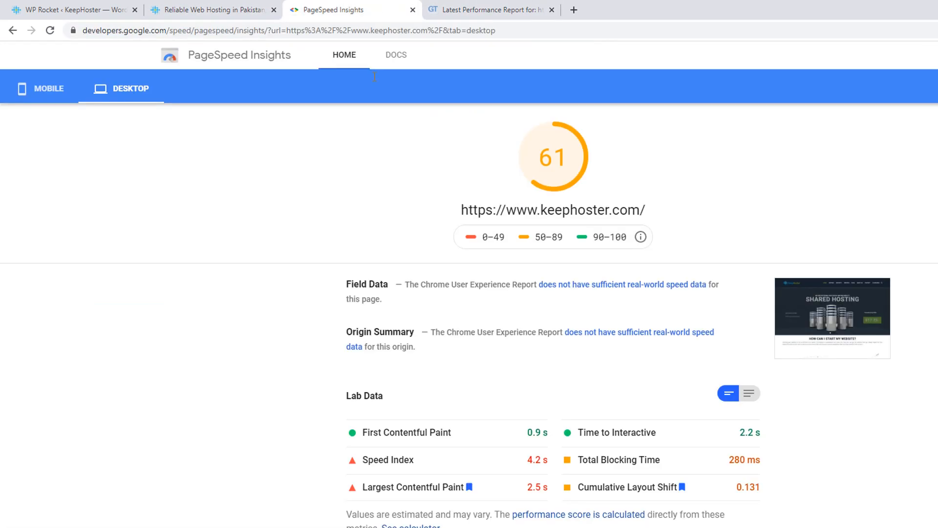
# View the mobile report (score 19) and expand Preload key requests listing three keephoster.com font files
pyautogui.click(40, 88)
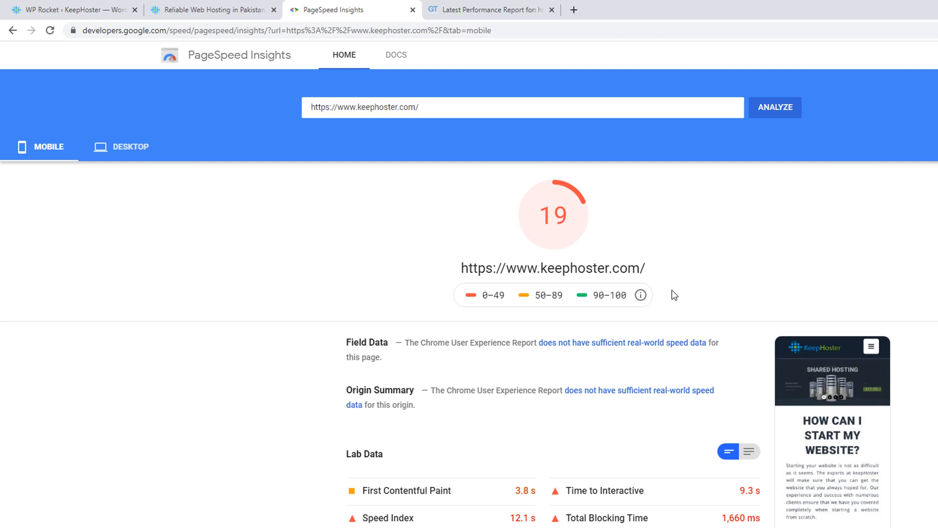
pyautogui.scroll(-3)
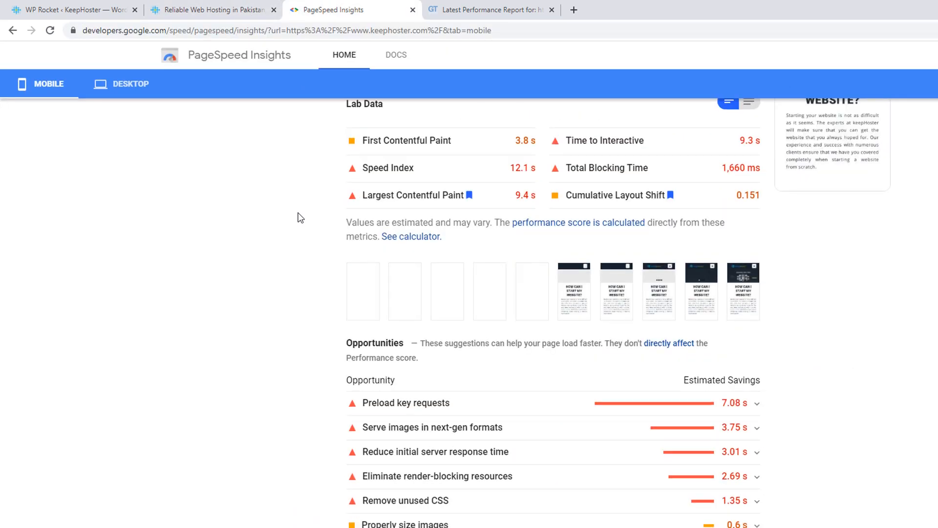
pyautogui.click(405, 403)
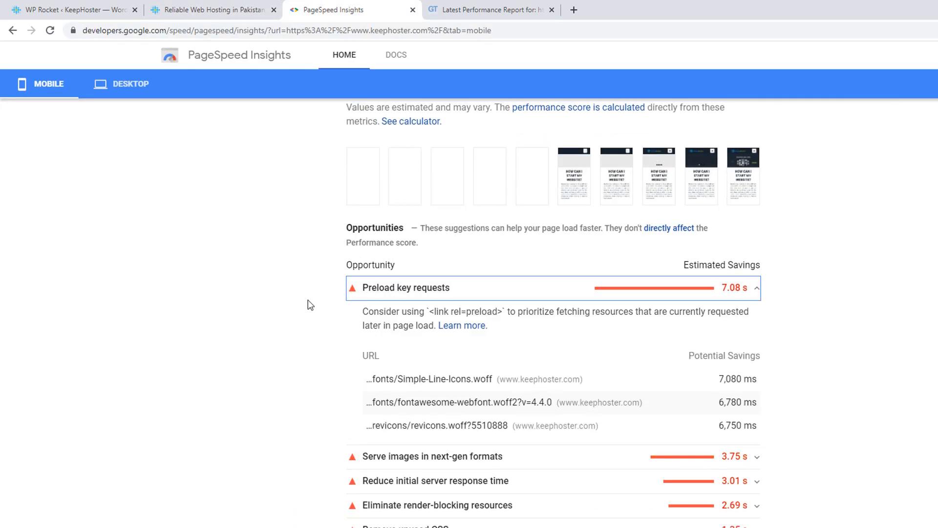
pyautogui.scroll(-3)
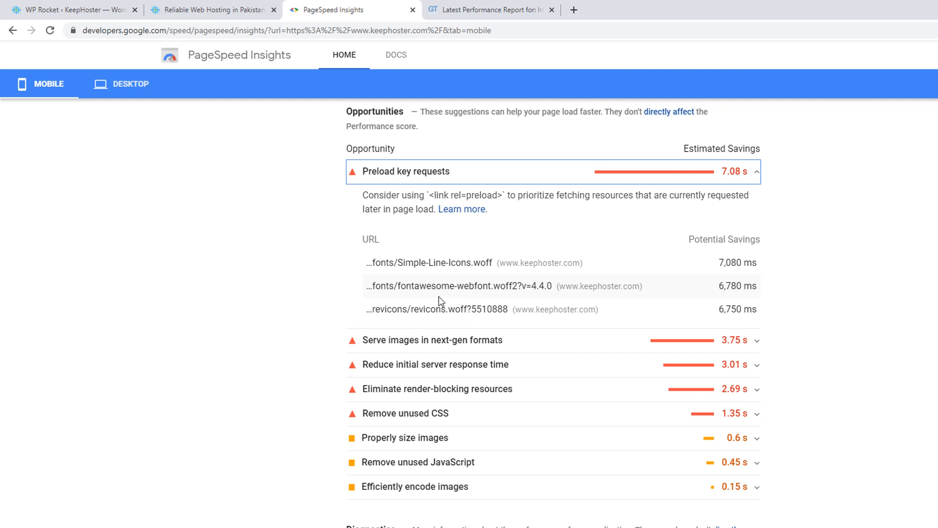
pyautogui.moveTo(739, 190)
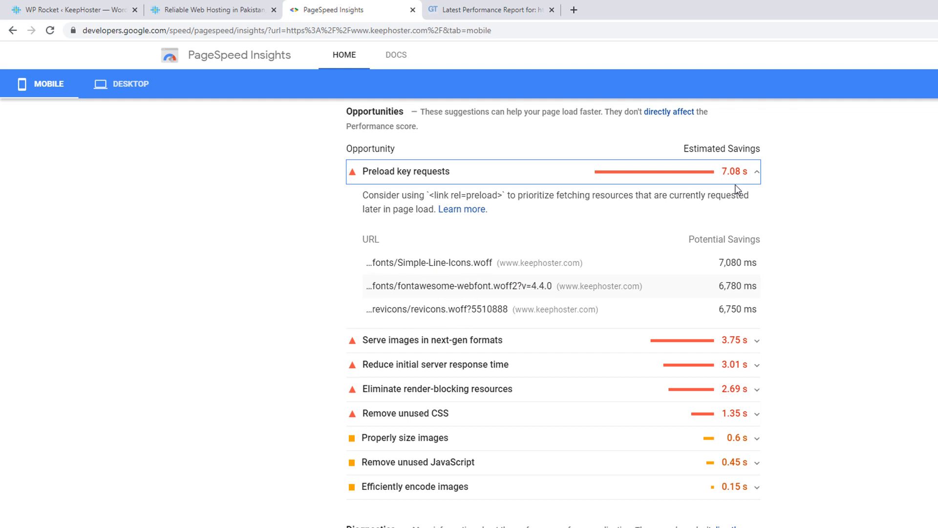
pyautogui.moveTo(734, 189)
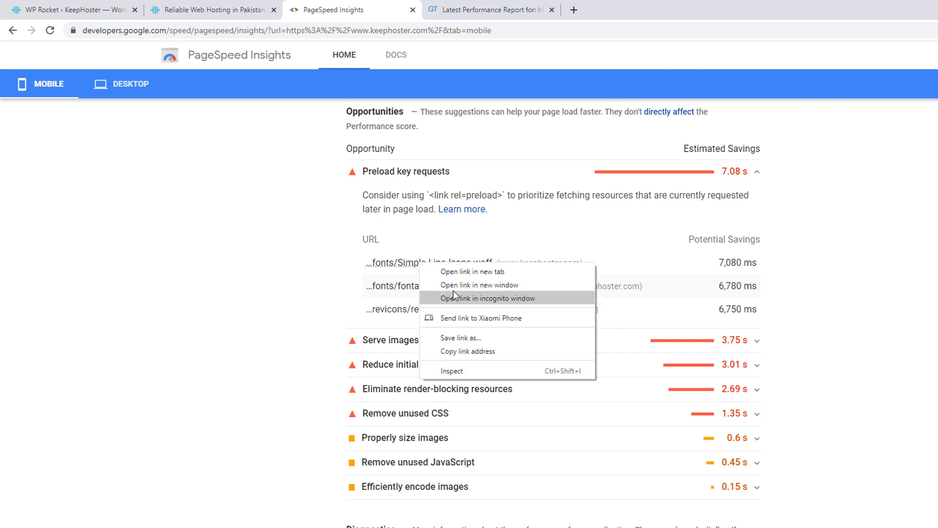
pyautogui.click(452, 370)
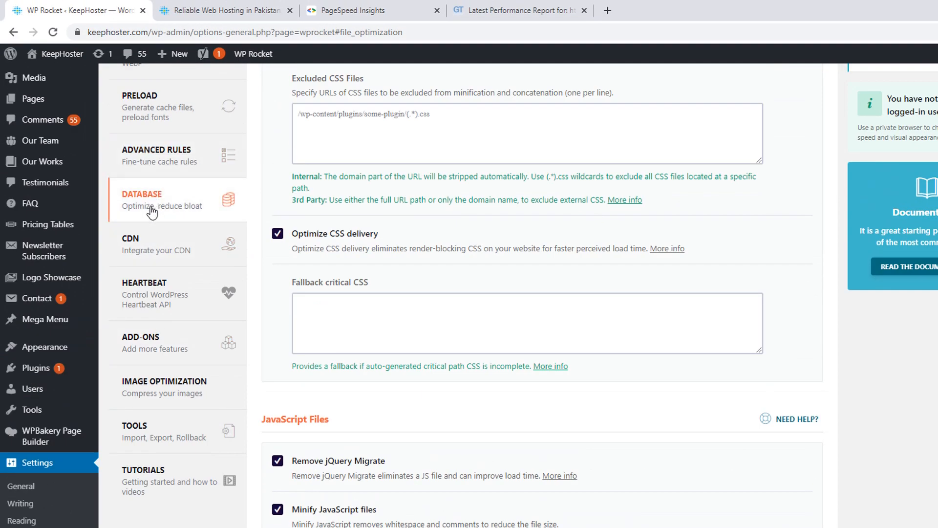
# Enter /wp-content/themes/arkahost/core/assets/fonts/Simple-Line-Icons.woff in WP Rocket's Fonts to preload box
pyautogui.click(140, 105)
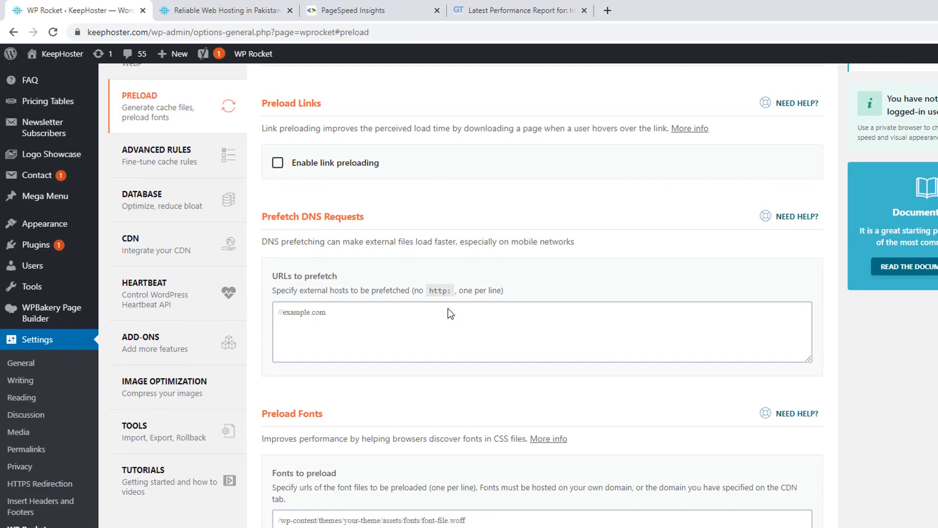
pyautogui.scroll(-3)
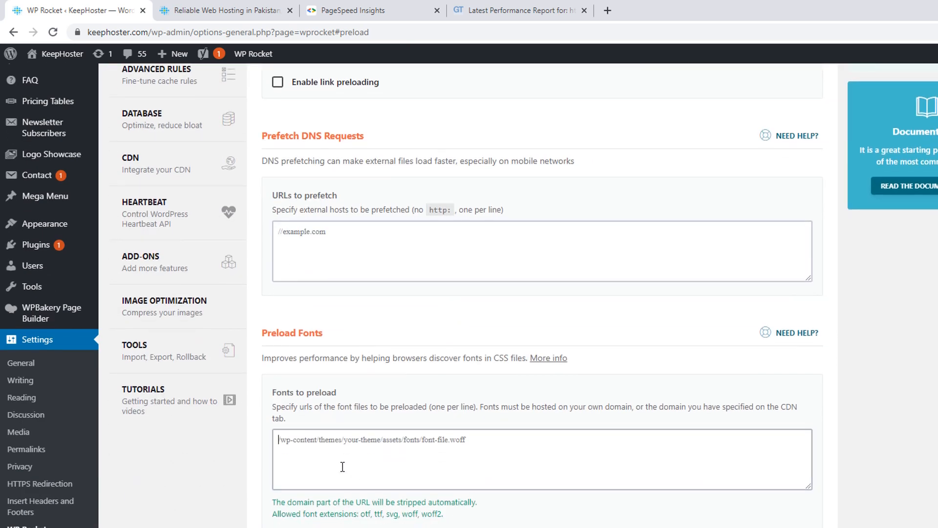
pyautogui.write('/wp-content/themes/arkahost/core/assets/fonts/Simple-Line-Icons.woff')
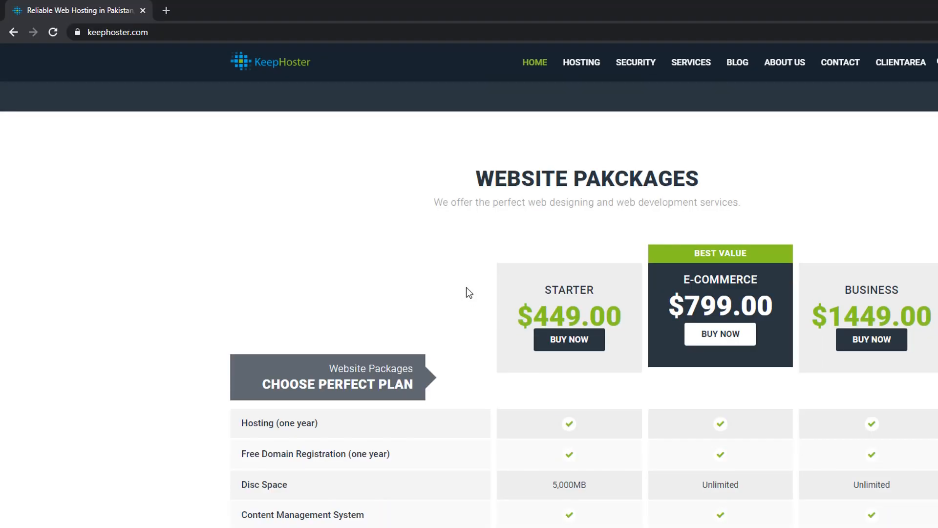
pyautogui.press('alt+tab')
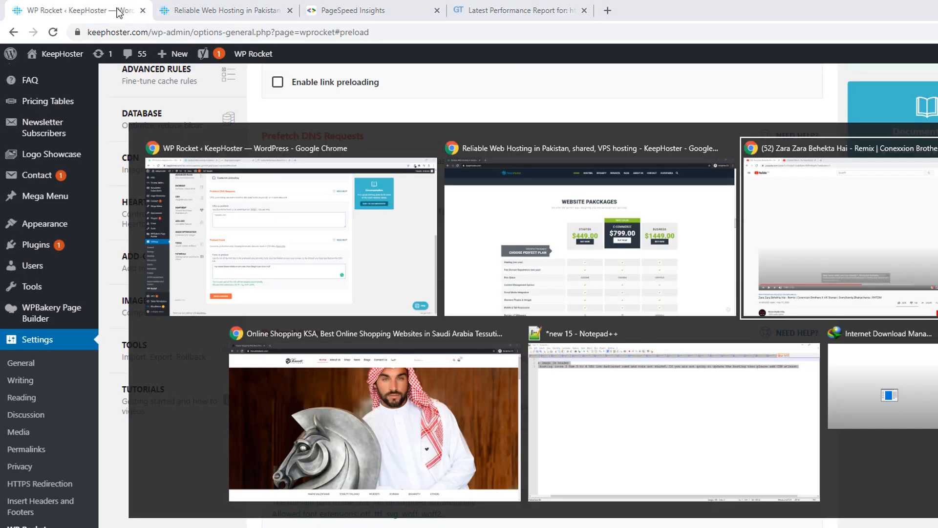
pyautogui.click(75, 10)
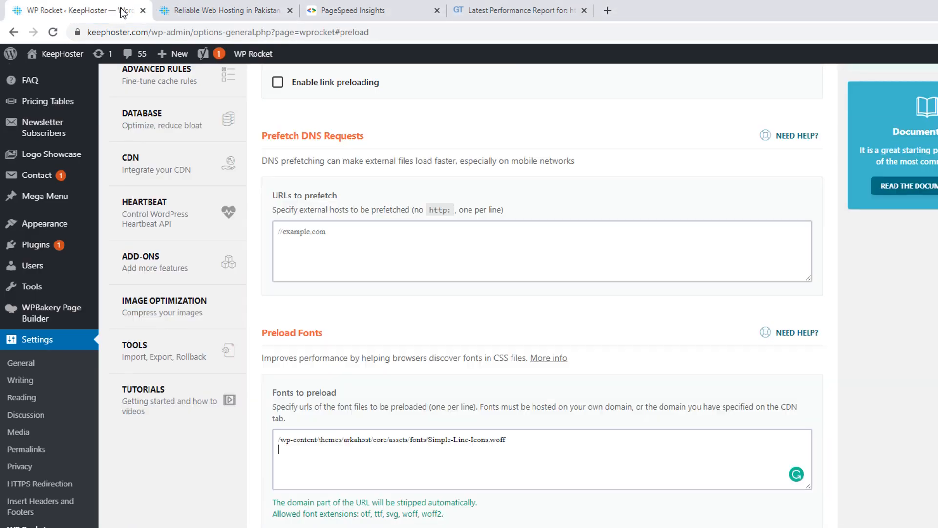
# View the live site, then copy the fontawesome font link from the PageSpeed Insights report
pyautogui.click(226, 10)
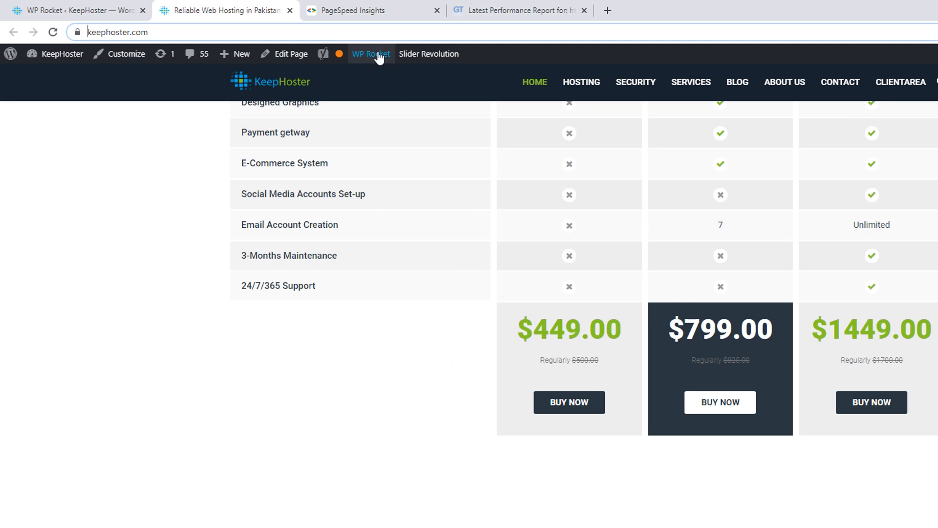
pyautogui.click(372, 10)
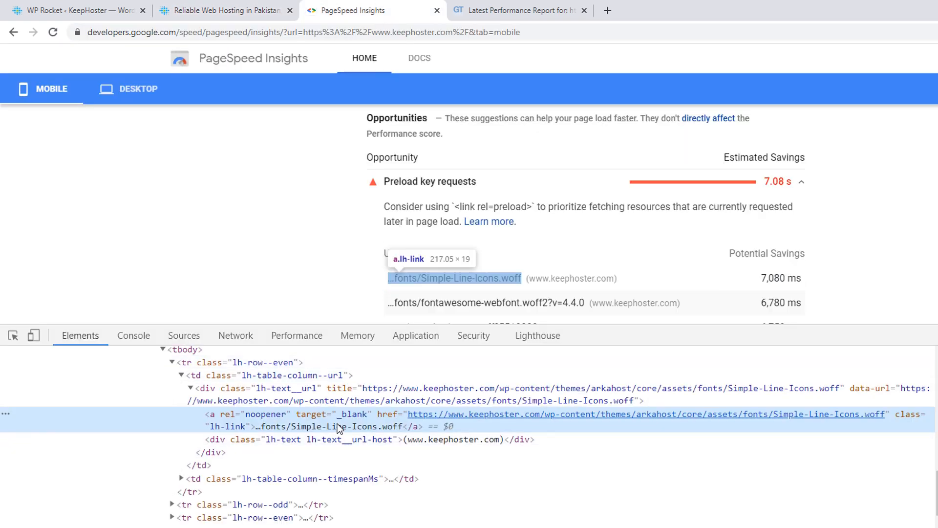
pyautogui.rightClick(425, 303)
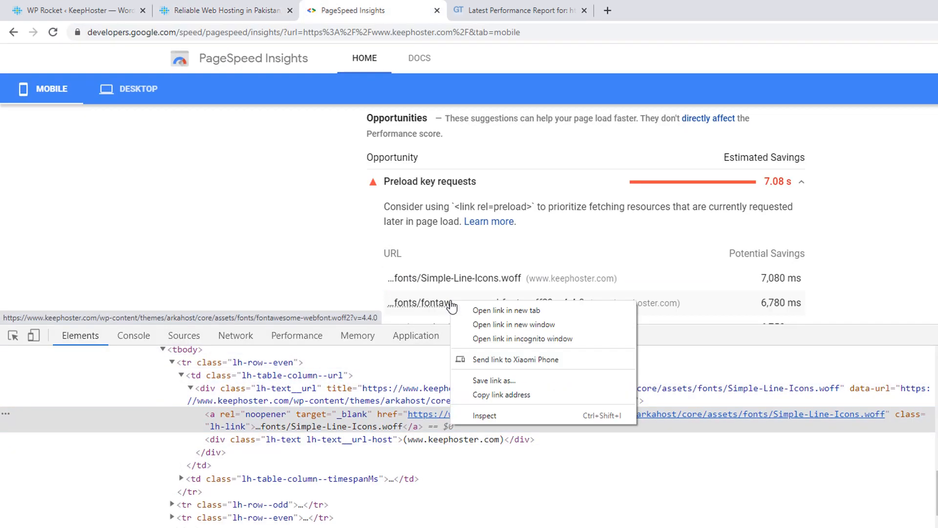
pyautogui.click(484, 414)
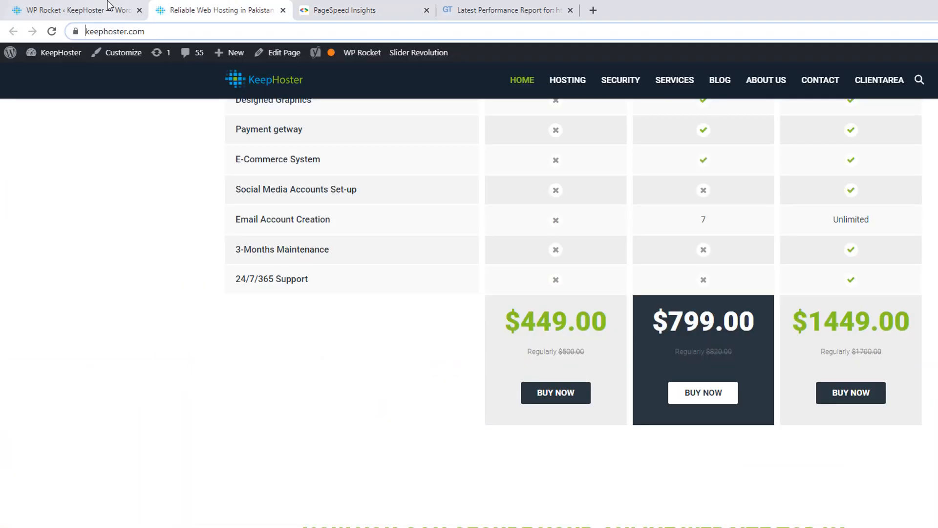
# Add the fontawesome-webfont.woff2 path to WP Rocket's Preload Fonts list
pyautogui.click(72, 10)
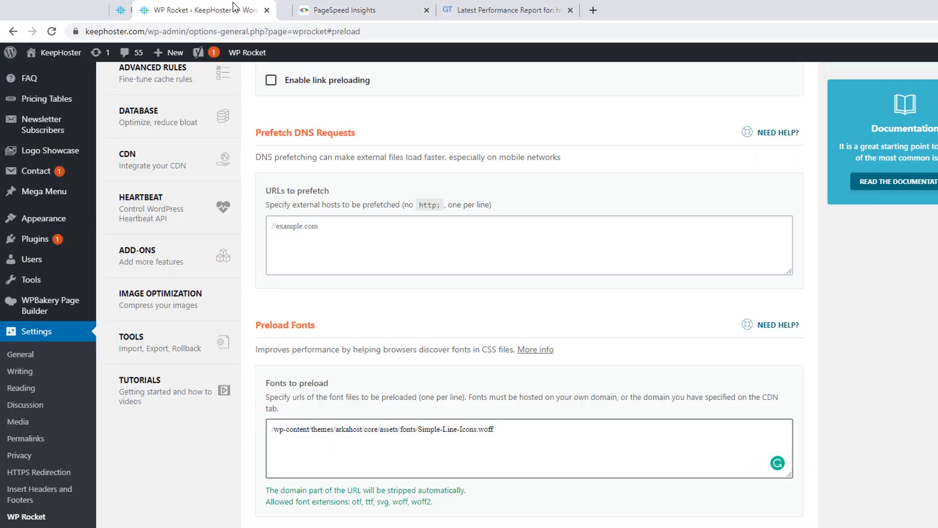
pyautogui.write('/wp-content/themes/arkahost/core/assets/fonts/fontawesome-webfont.woff2?v=4.4.0')
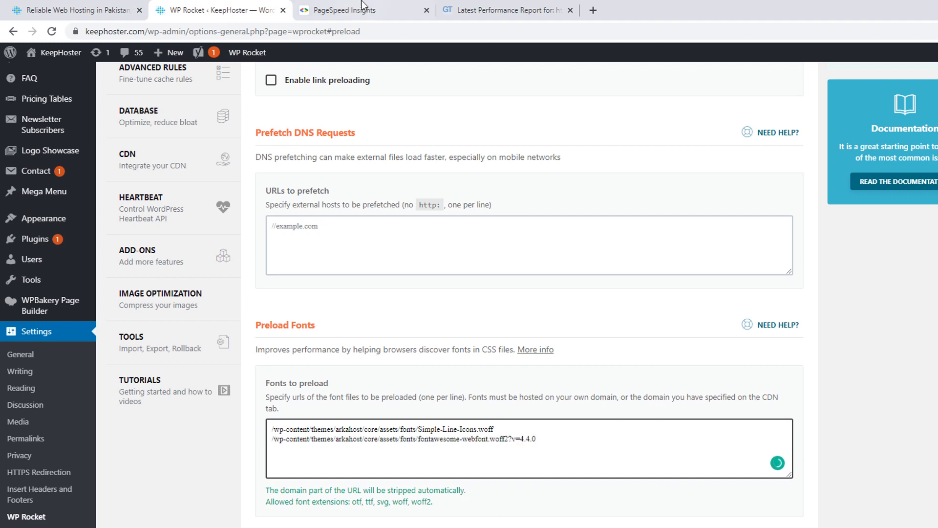
# Copy the revicons.woff link from PageSpeed Insights into Preload Fonts and save the settings
pyautogui.click(341, 10)
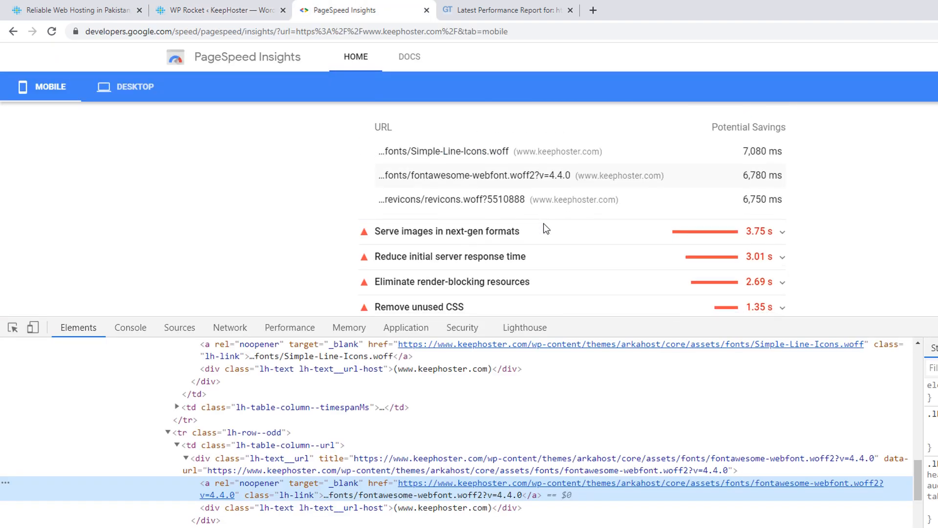
pyautogui.rightClick(422, 199)
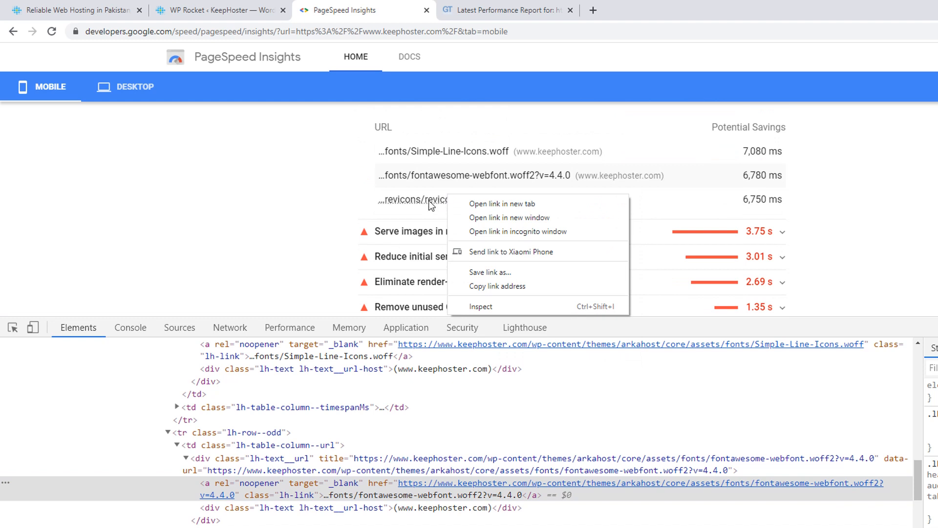
pyautogui.click(481, 306)
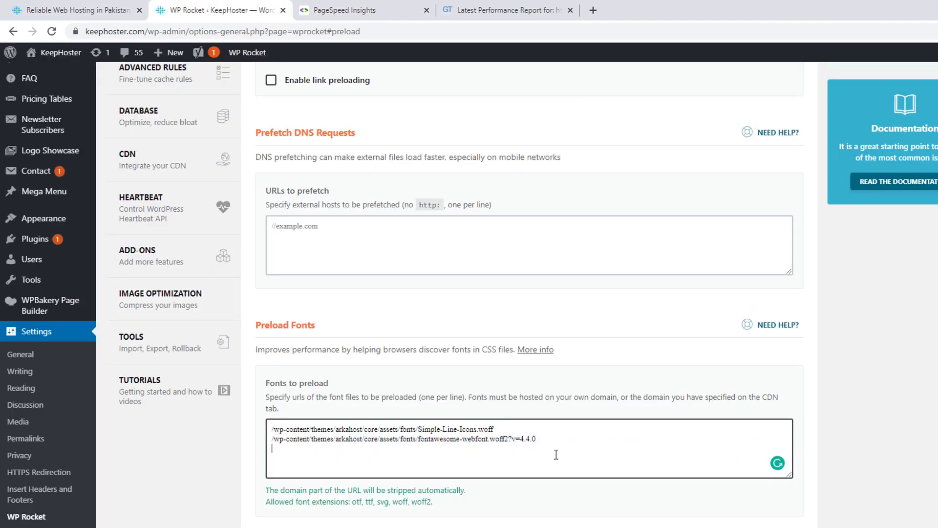
pyautogui.write('/wp-content/plugins/revslider/public/assets/fonts/revicons/revicons.woff?5510888')
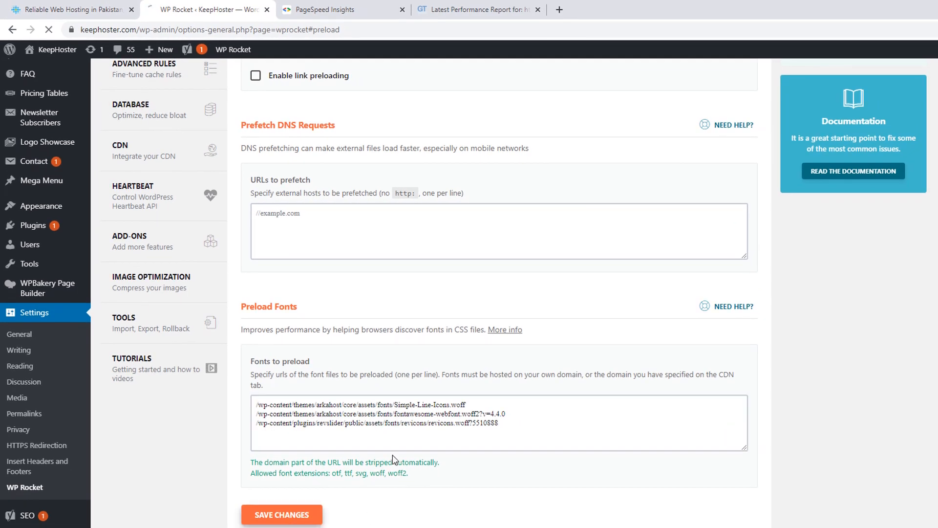
pyautogui.moveTo(347, 303)
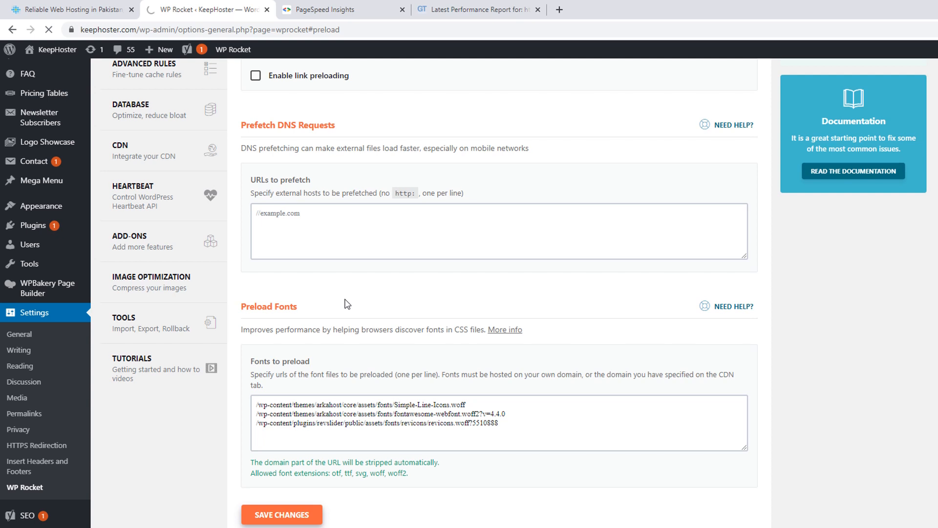
pyautogui.click(343, 10)
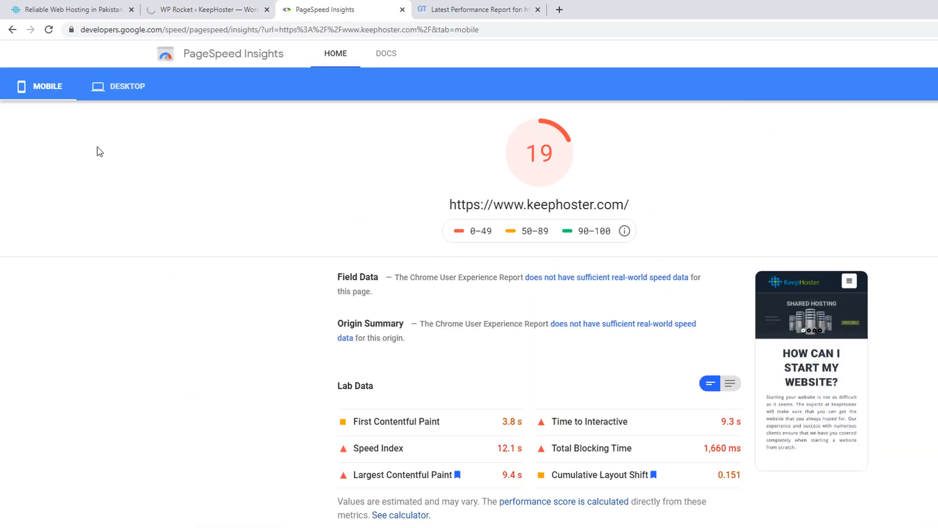
# Compare the desktop results with GTmetrix's 85% PageSpeed score
pyautogui.click(126, 86)
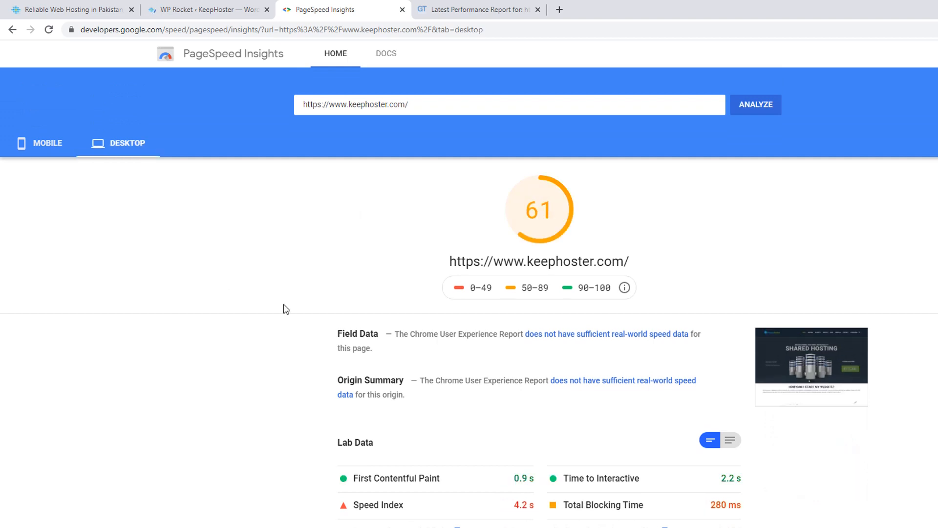
pyautogui.click(476, 10)
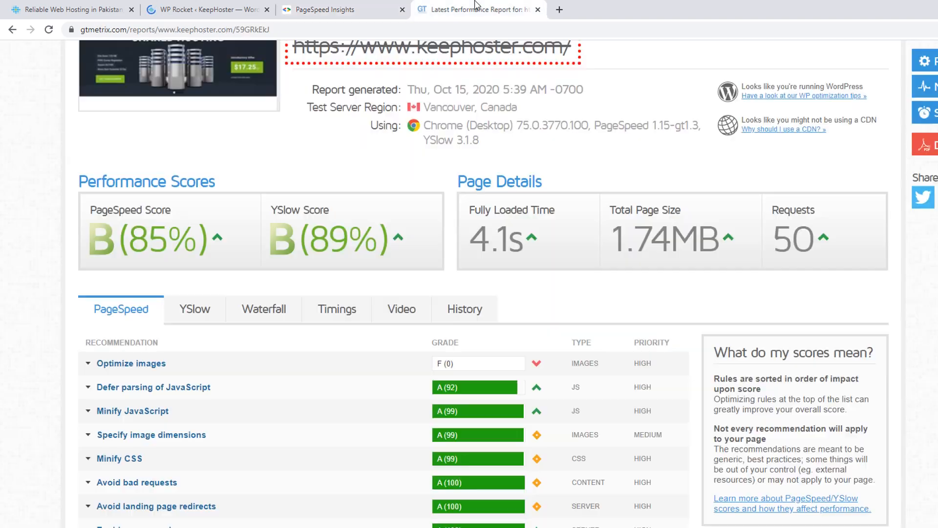
pyautogui.doubleClick(144, 239)
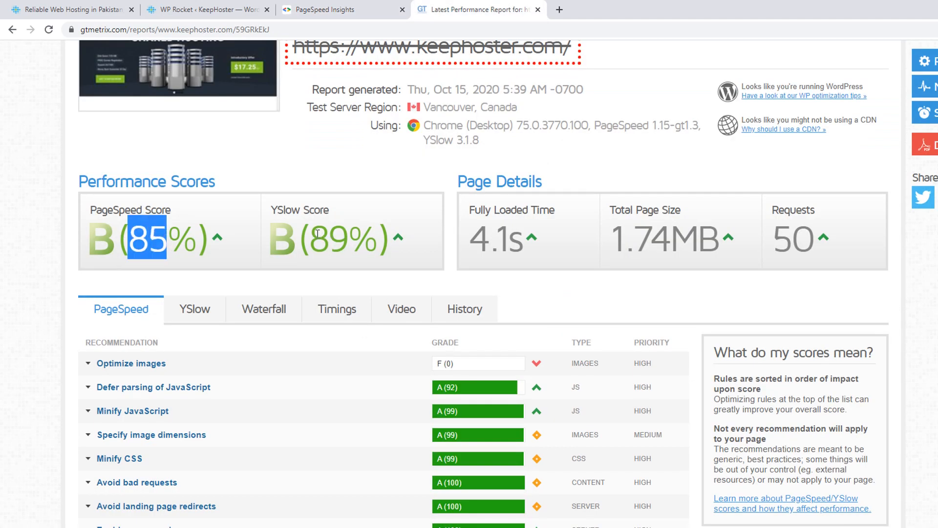
pyautogui.click(326, 10)
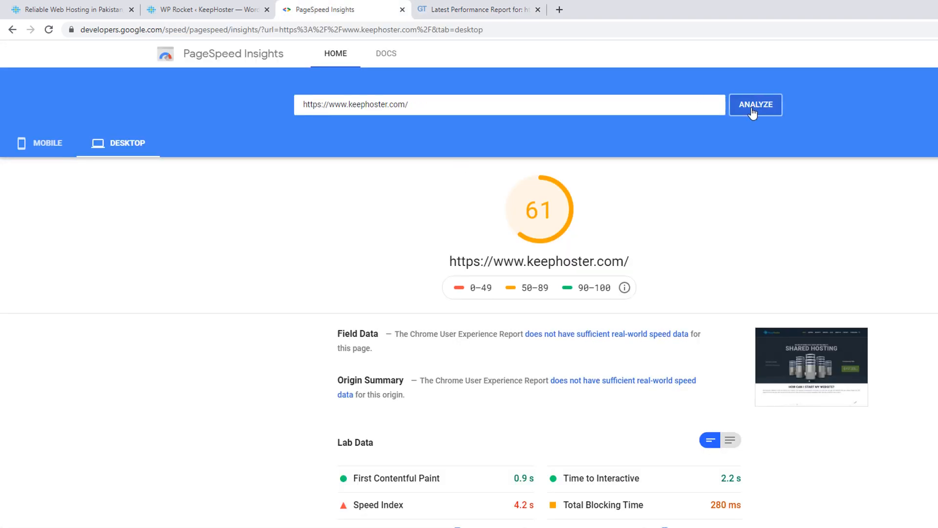
# Rerun the PageSpeed Insights analysis of keephoster.com and view the new desktop lab data
pyautogui.click(476, 10)
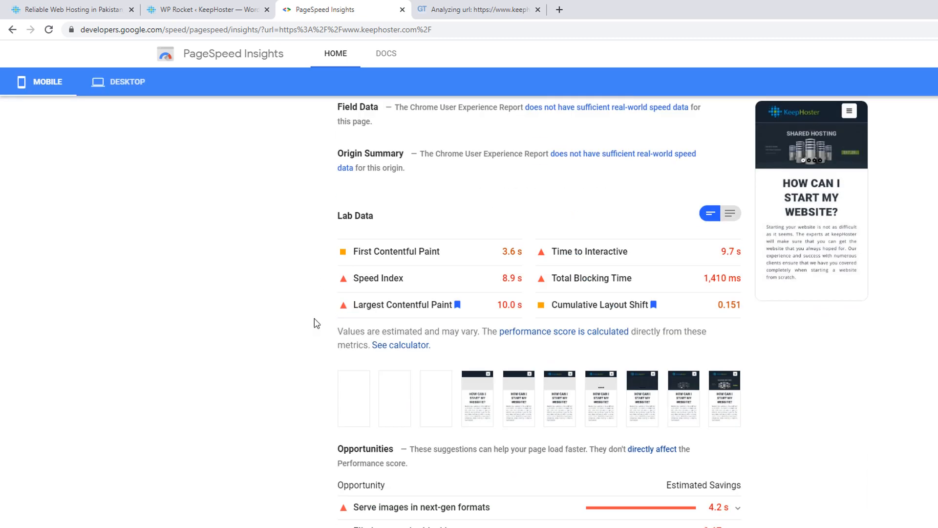
pyautogui.click(127, 86)
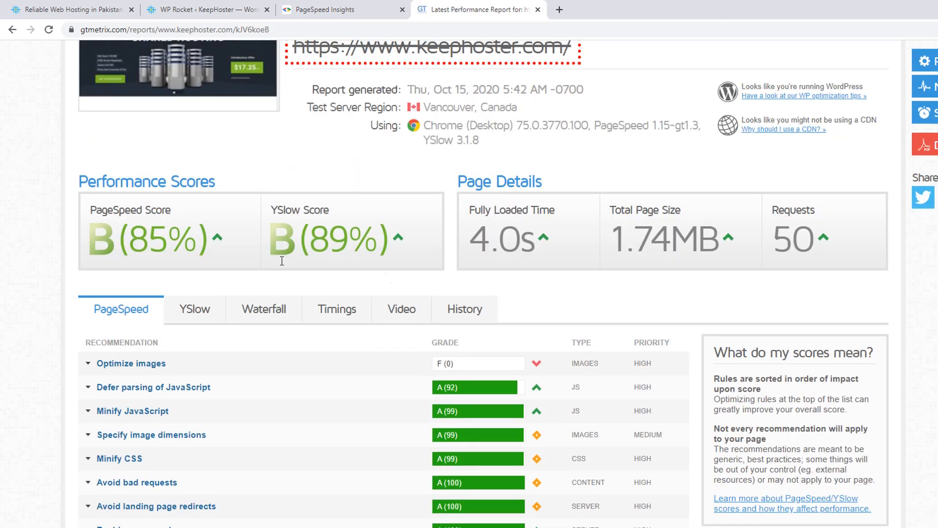
pyautogui.click(327, 10)
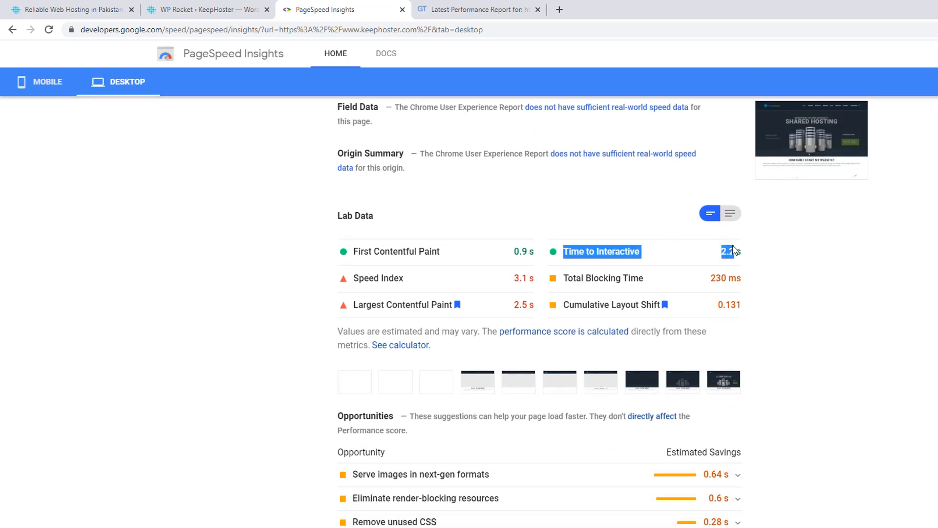
# Review the 'Serve images in next-gen formats' opportunity listing the site's large PNG images
pyautogui.scroll(-3)
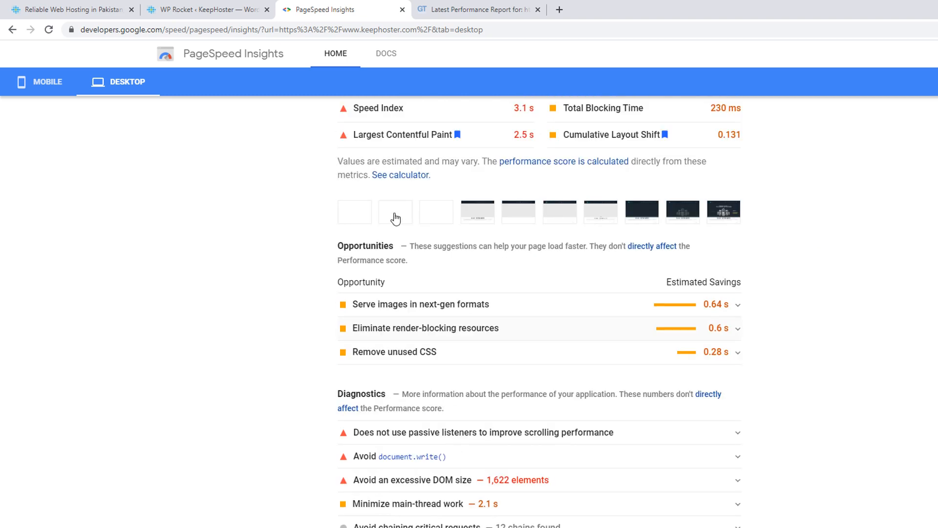
pyautogui.scroll(-3)
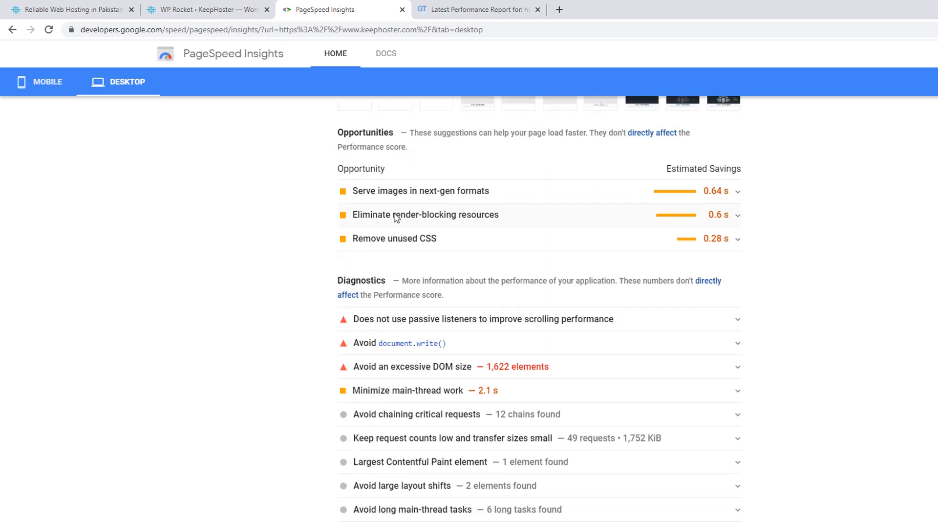
pyautogui.click(420, 190)
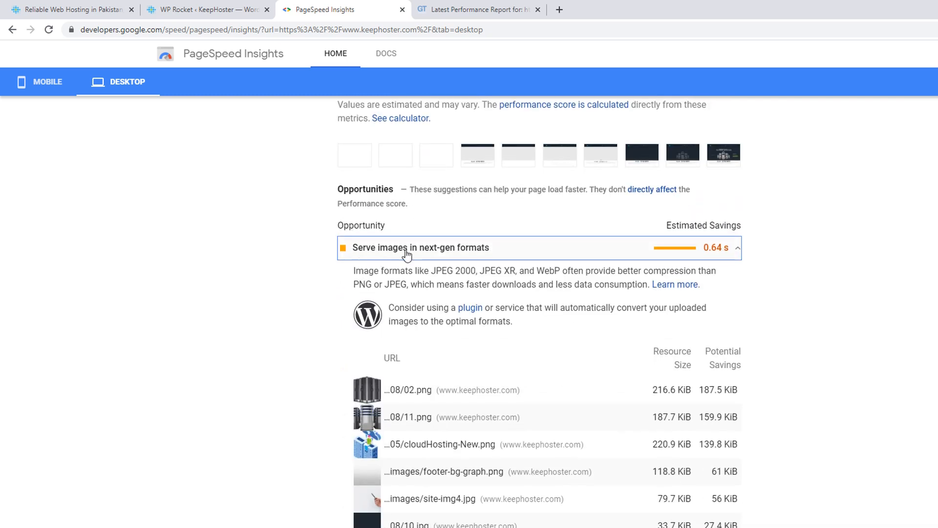
pyautogui.scroll(-3)
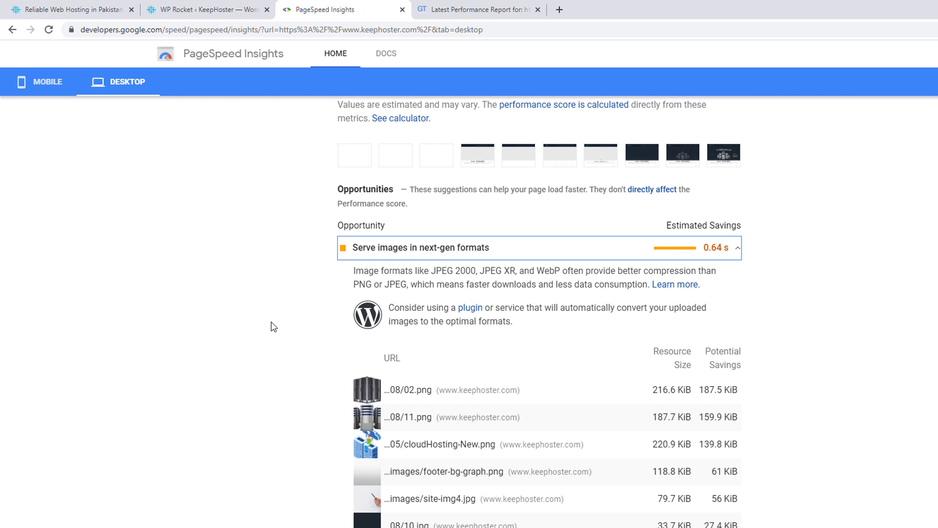
pyautogui.scroll(-3)
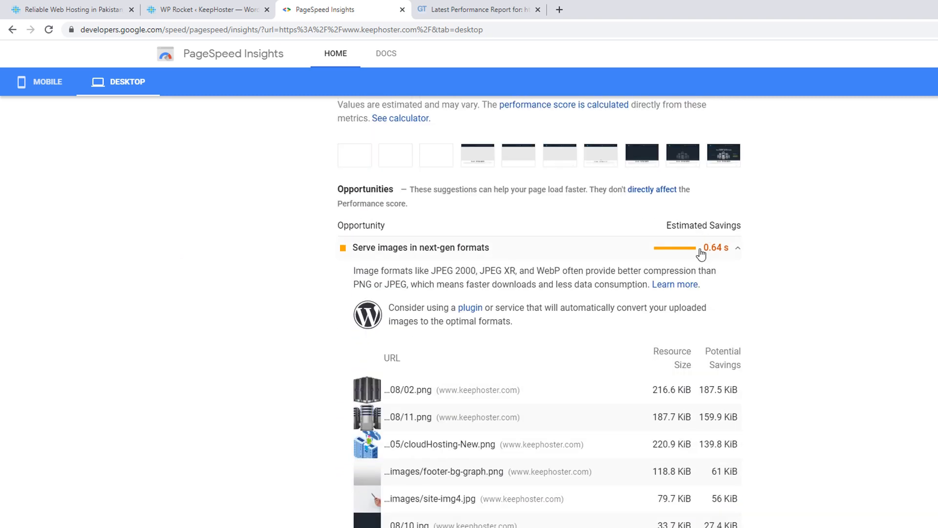
pyautogui.click(739, 247)
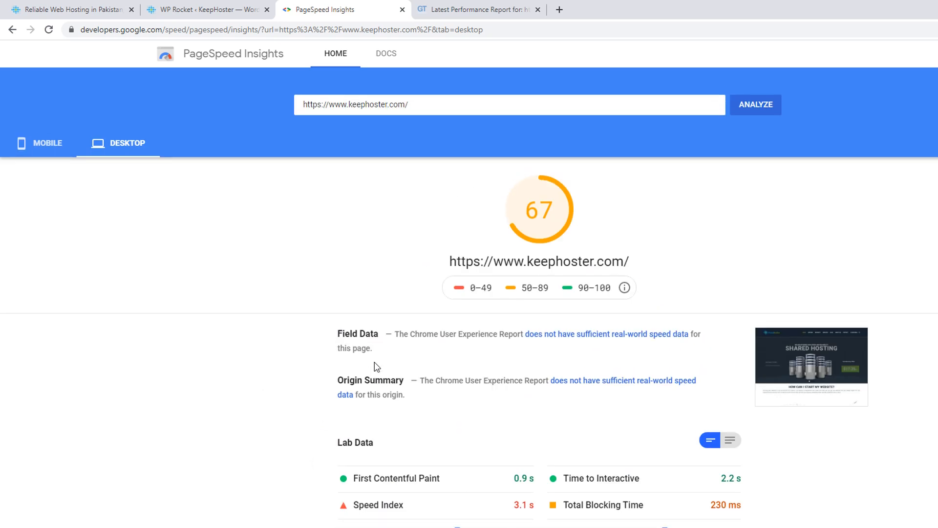
# Check the mobile results and GTmetrix report, then return to the desktop score of 67
pyautogui.click(39, 143)
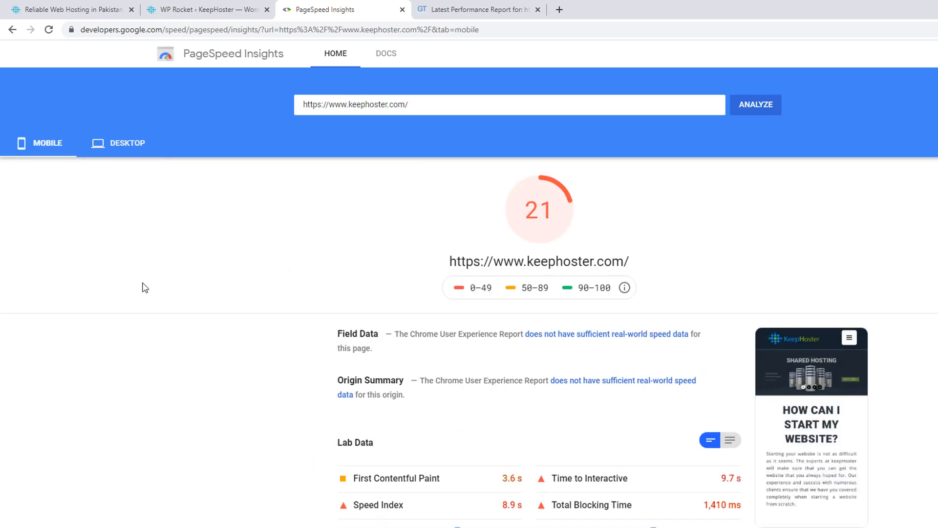
pyautogui.scroll(-3)
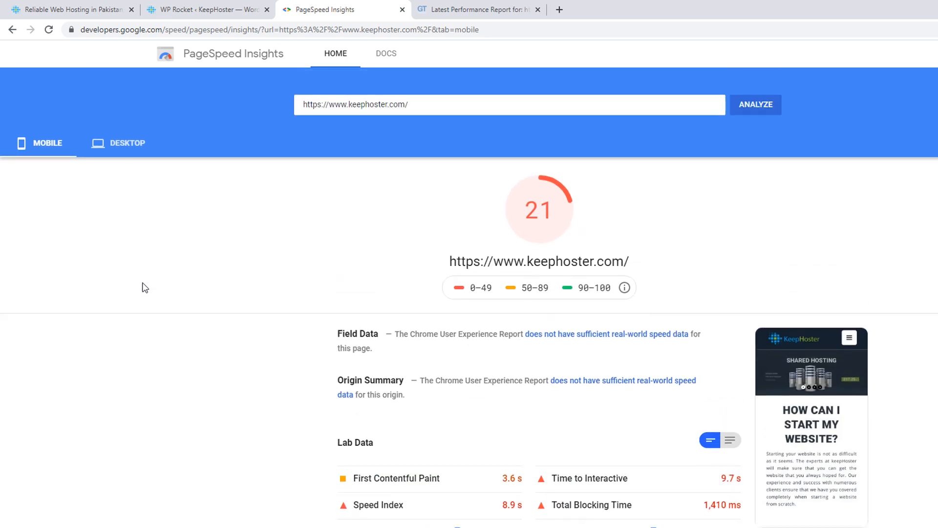
pyautogui.click(127, 142)
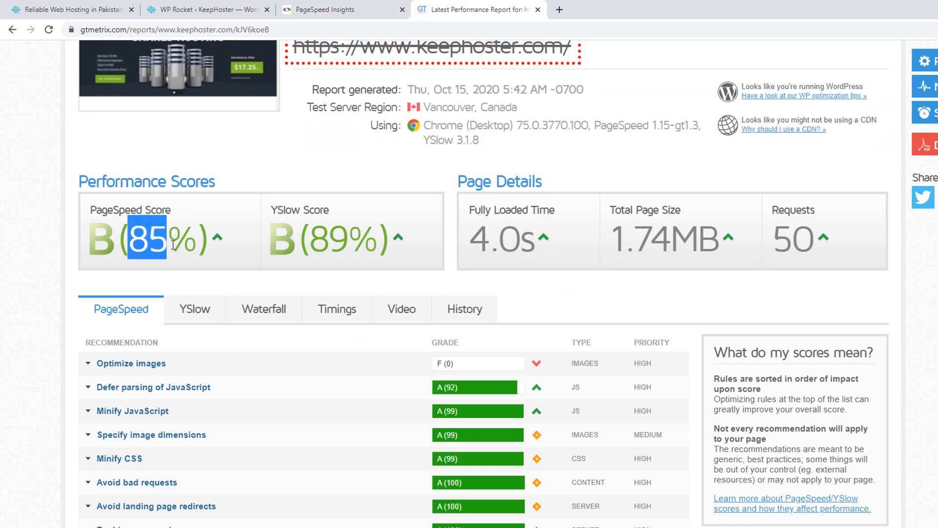
pyautogui.click(325, 9)
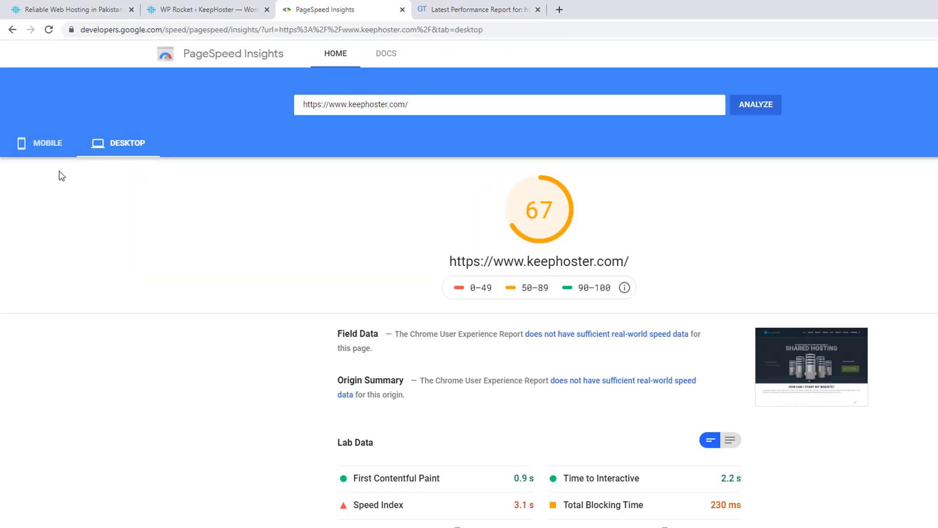
pyautogui.click(48, 143)
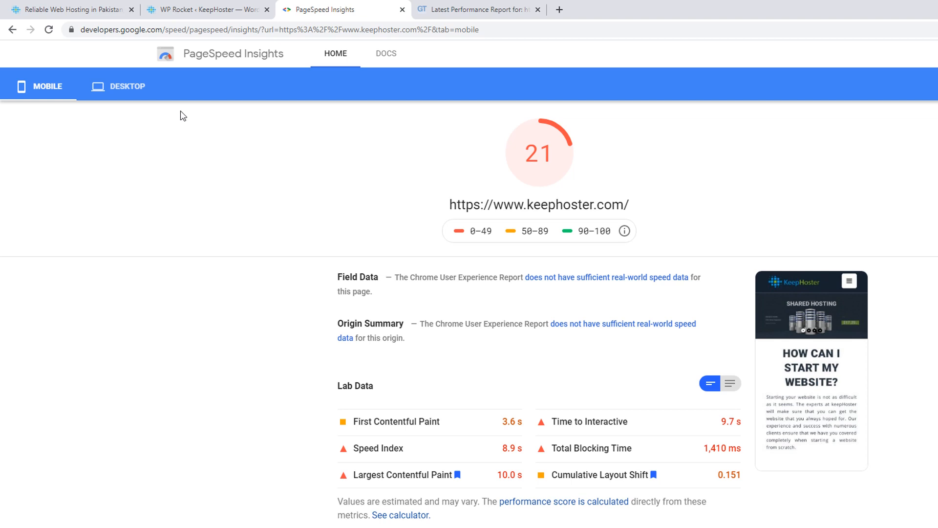
pyautogui.click(126, 86)
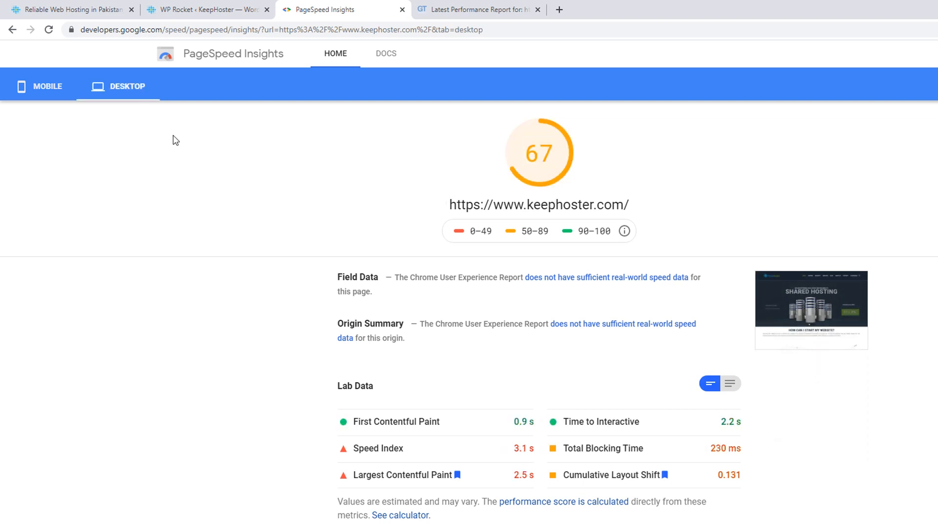
# Switch between the KeepHoster homepage and the PageSpeed Insights desktop report
pyautogui.click(207, 8)
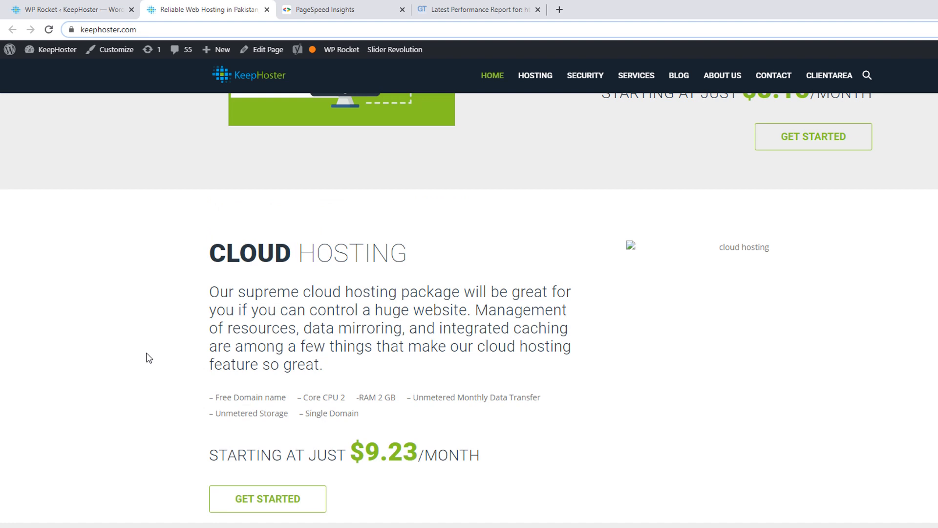
pyautogui.scroll(3)
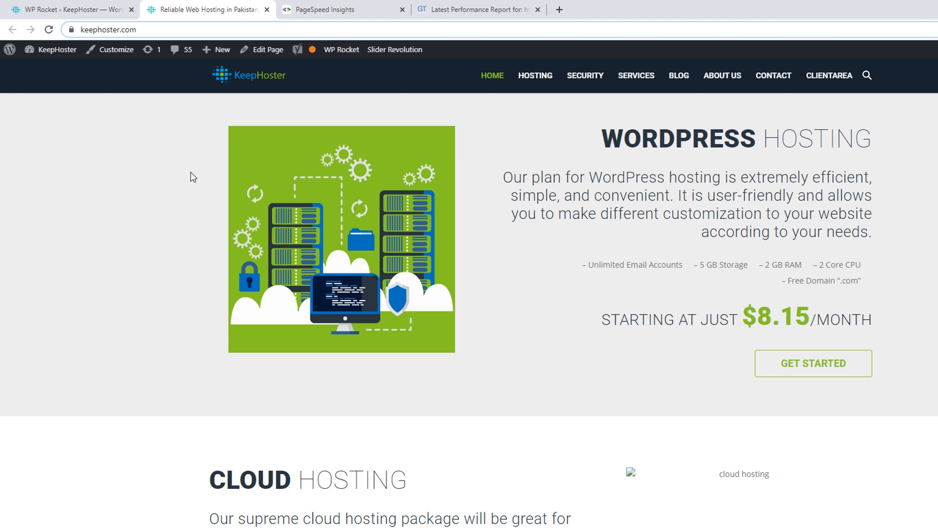
pyautogui.click(336, 9)
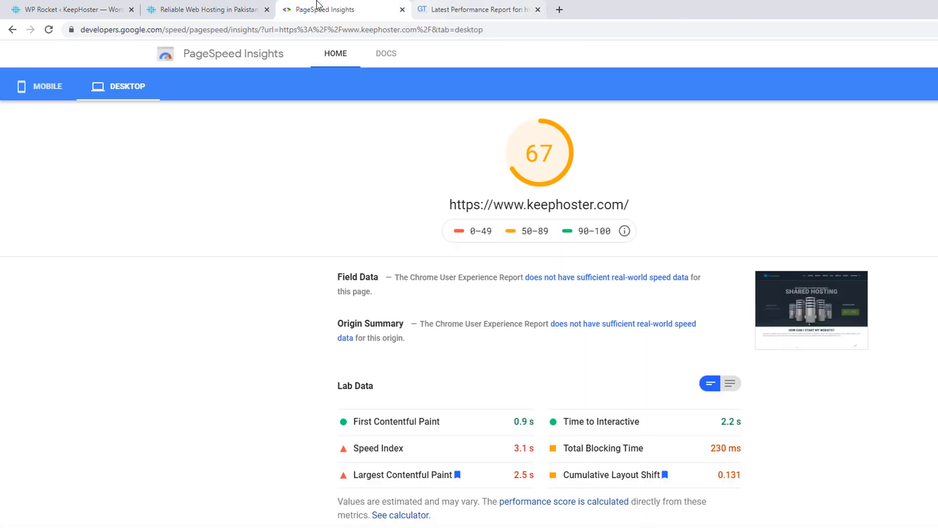
pyautogui.click(206, 9)
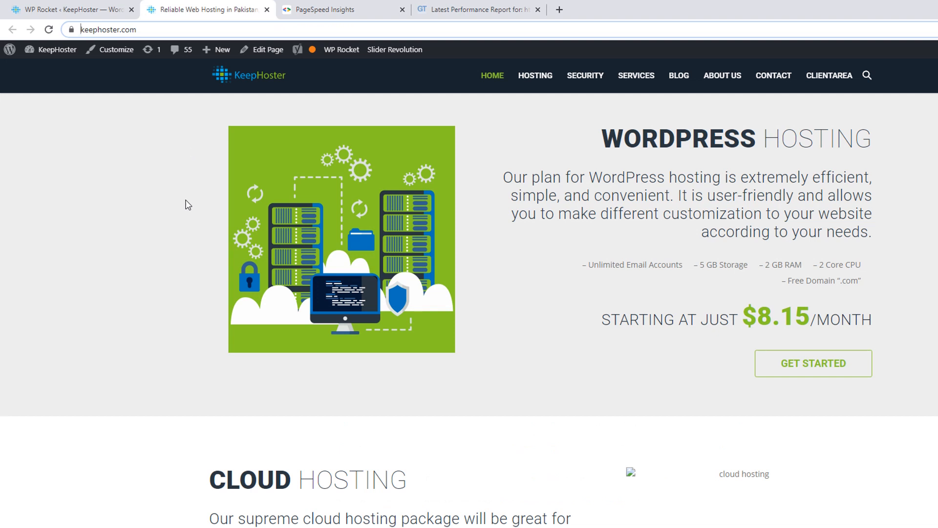
pyautogui.moveTo(181, 261)
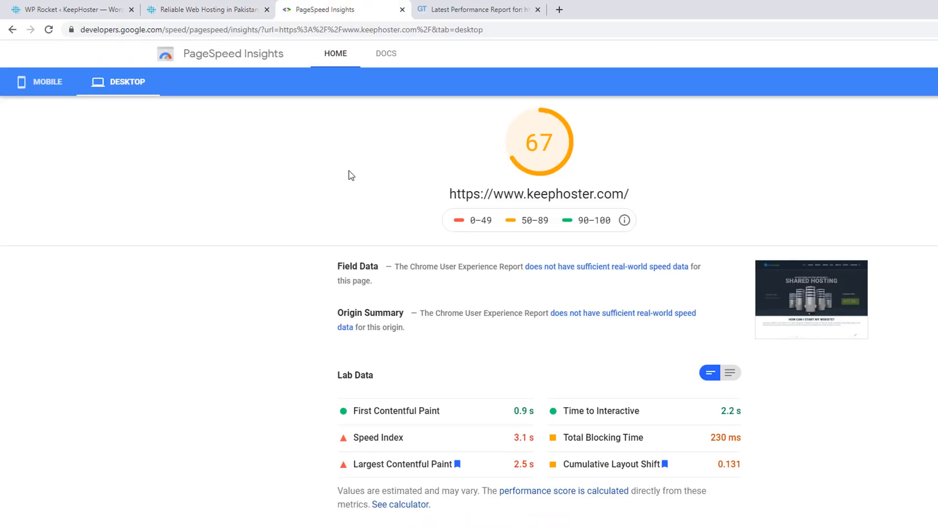
# Review the mobile report's next-gen formats, render-blocking and Properly size images opportunities
pyautogui.scroll(-3)
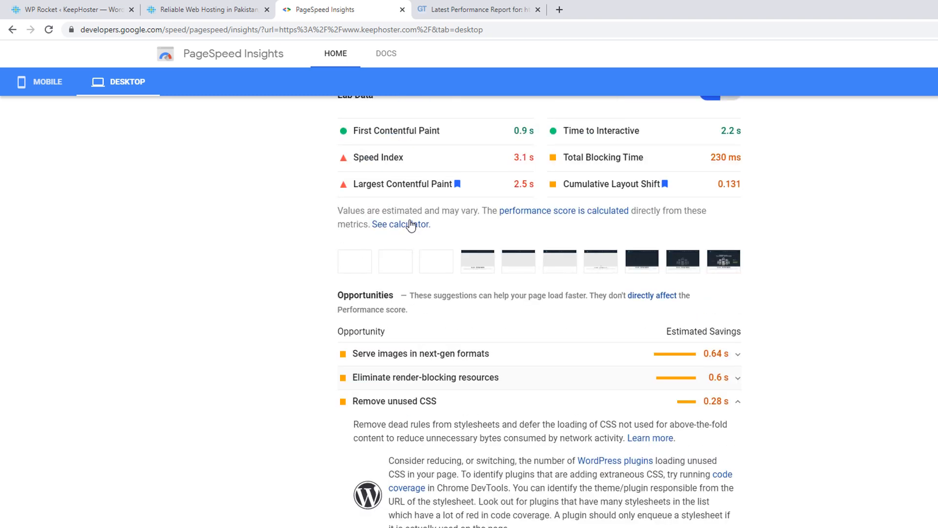
pyautogui.click(48, 84)
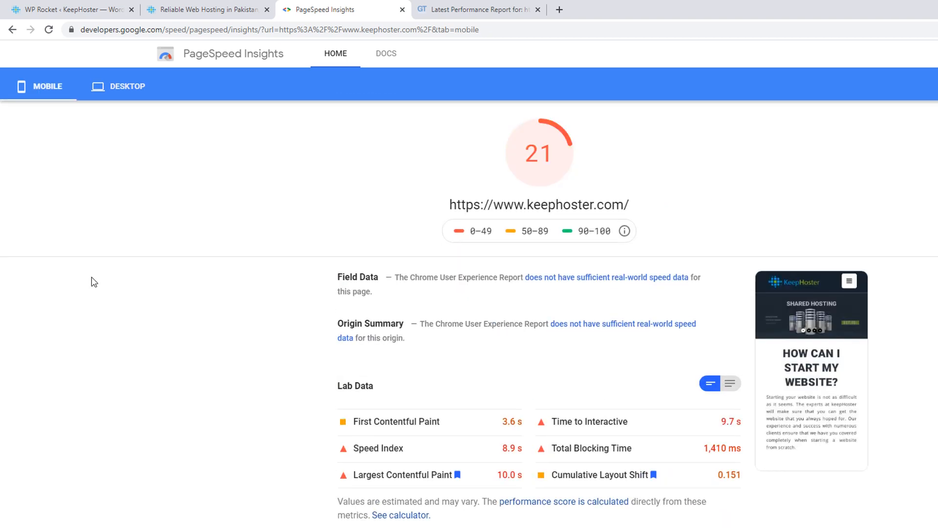
pyautogui.scroll(-3)
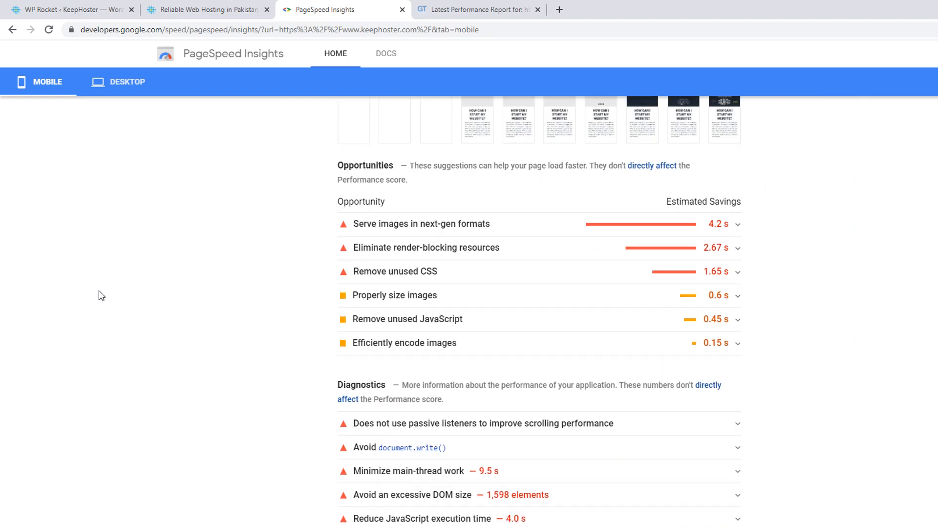
pyautogui.click(421, 223)
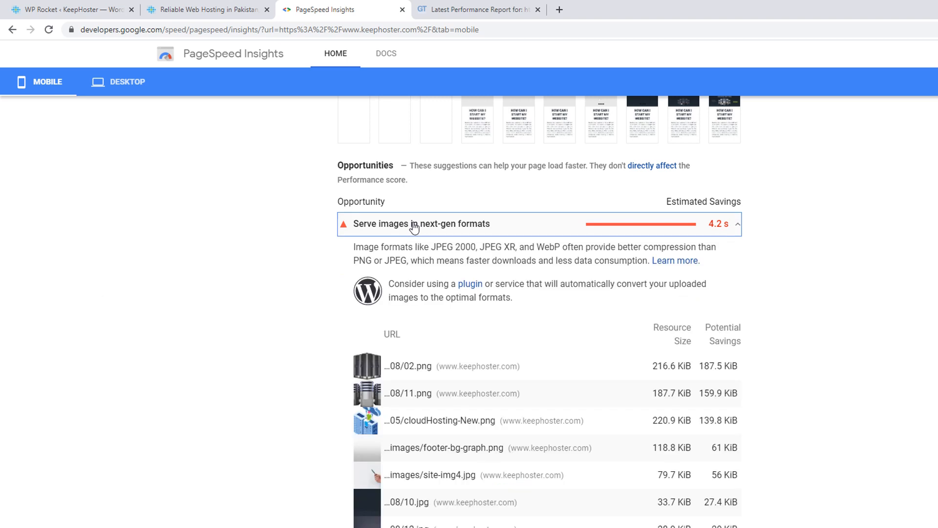
pyautogui.click(421, 223)
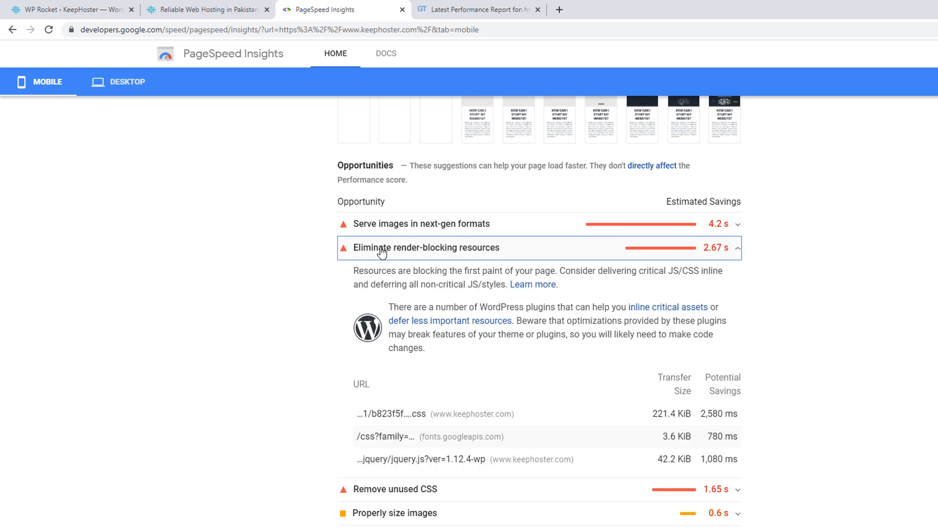
pyautogui.scroll(-3)
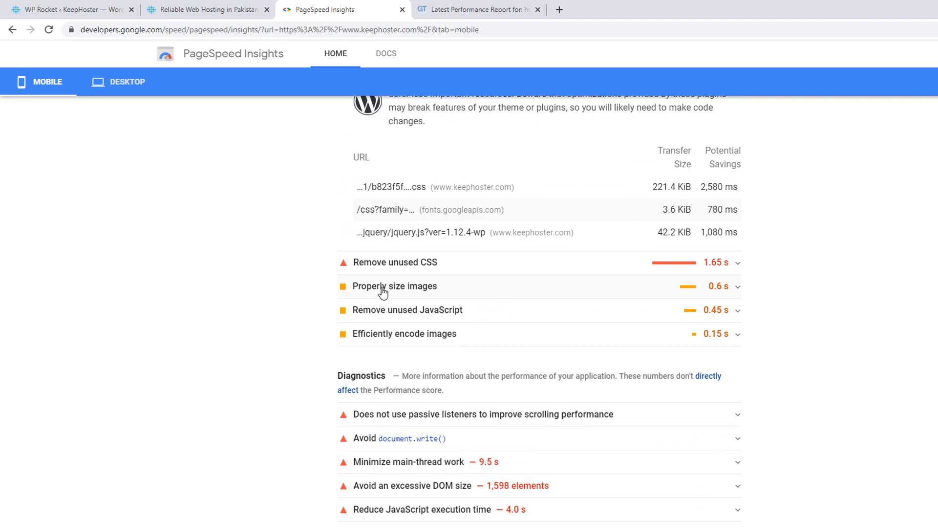
pyautogui.click(394, 286)
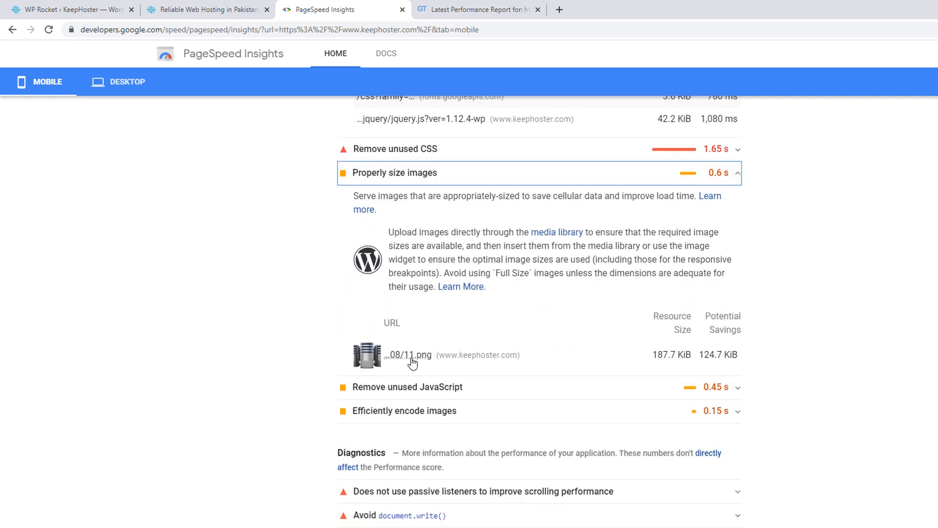
# View the oversized 11.png image, then return to the WP Rocket settings
pyautogui.click(406, 354)
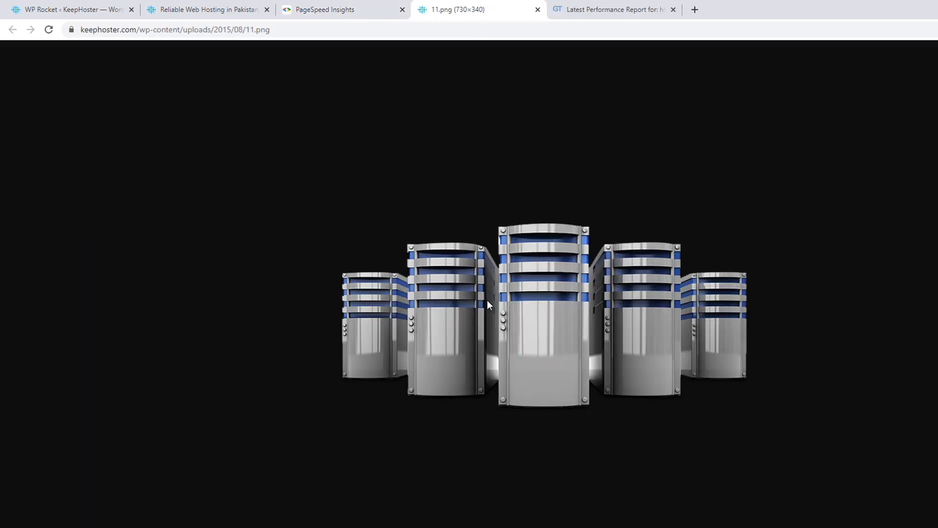
pyautogui.click(326, 8)
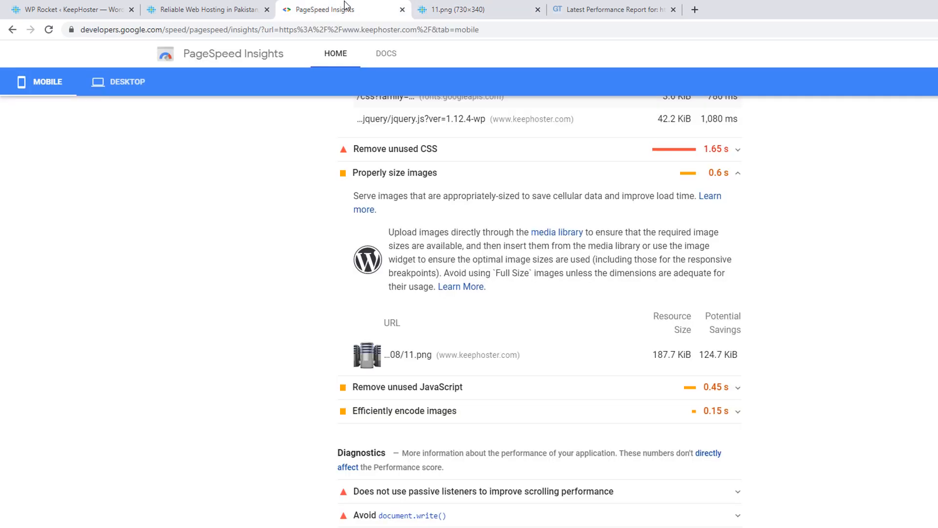
pyautogui.click(737, 173)
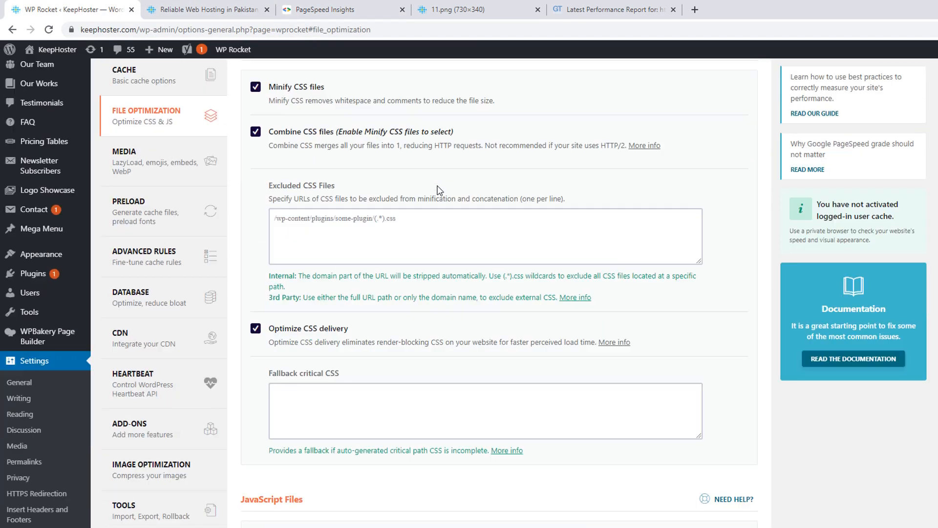
# Check WP Rocket's File Optimization and 11.png, then start a fresh GTmetrix test of the site
pyautogui.scroll(-3)
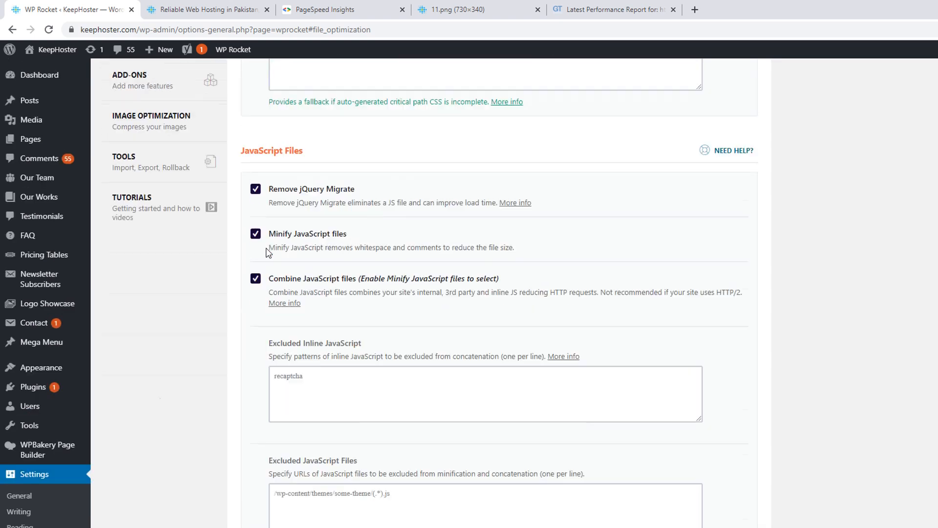
pyautogui.click(473, 9)
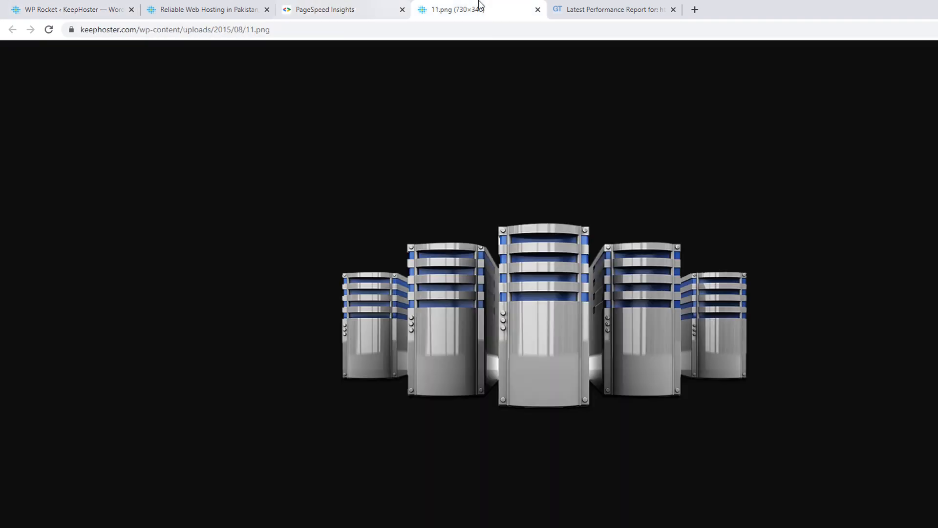
pyautogui.click(325, 8)
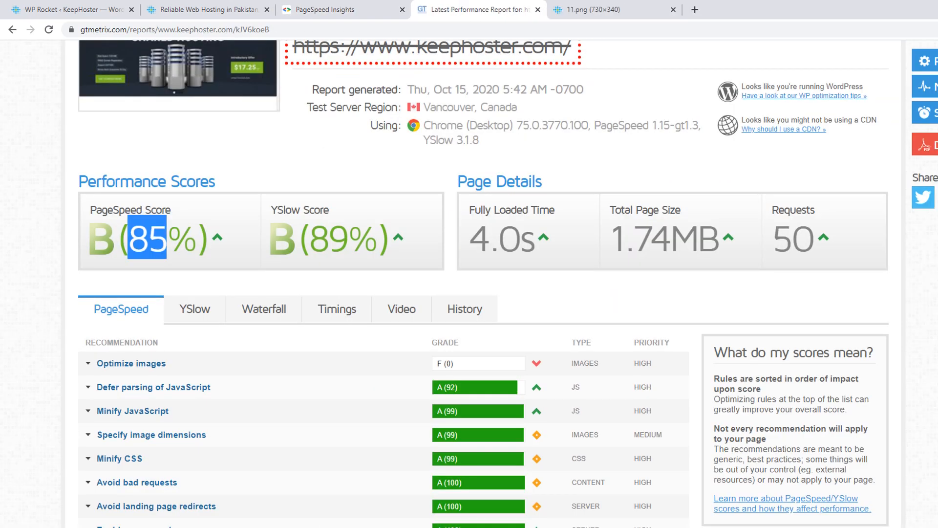
pyautogui.click(592, 10)
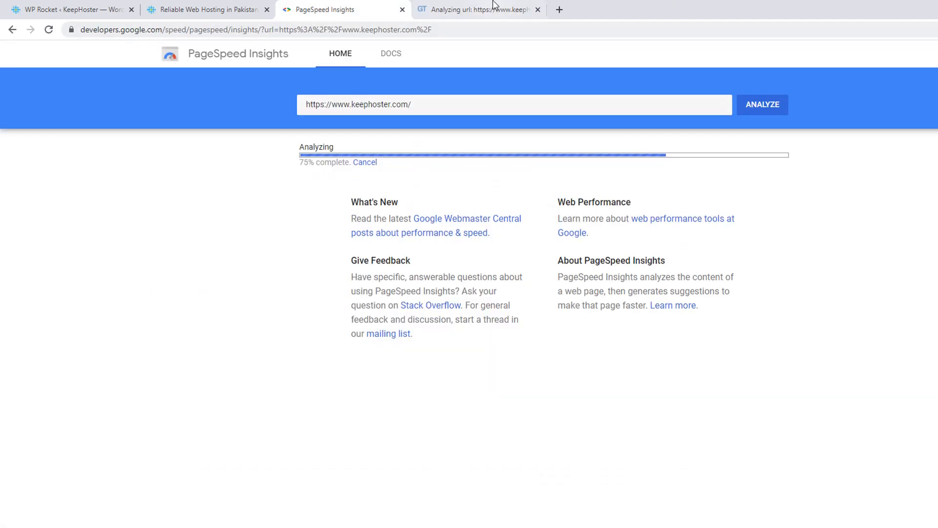
pyautogui.moveTo(260, 175)
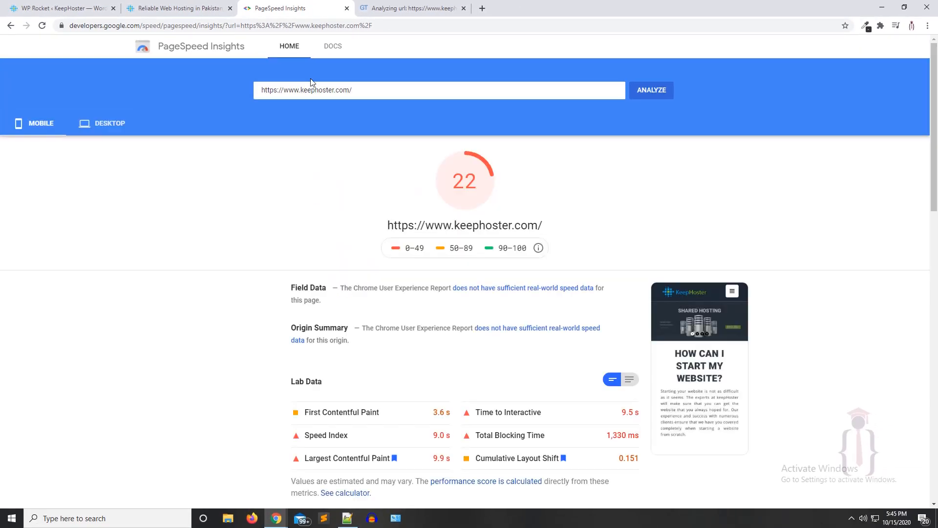
# View the retest's desktop score of 64 while checking GTmetrix's fetching progress
pyautogui.click(108, 124)
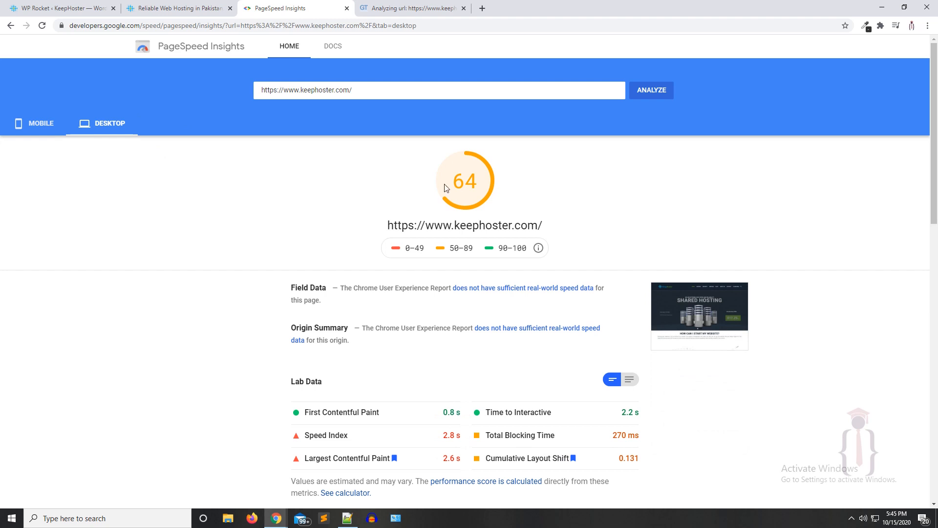
pyautogui.click(412, 8)
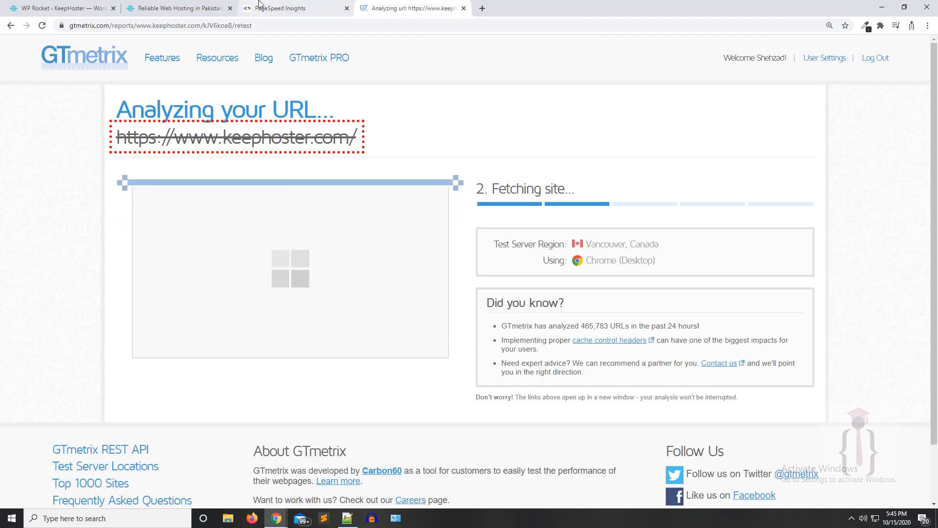
pyautogui.click(293, 8)
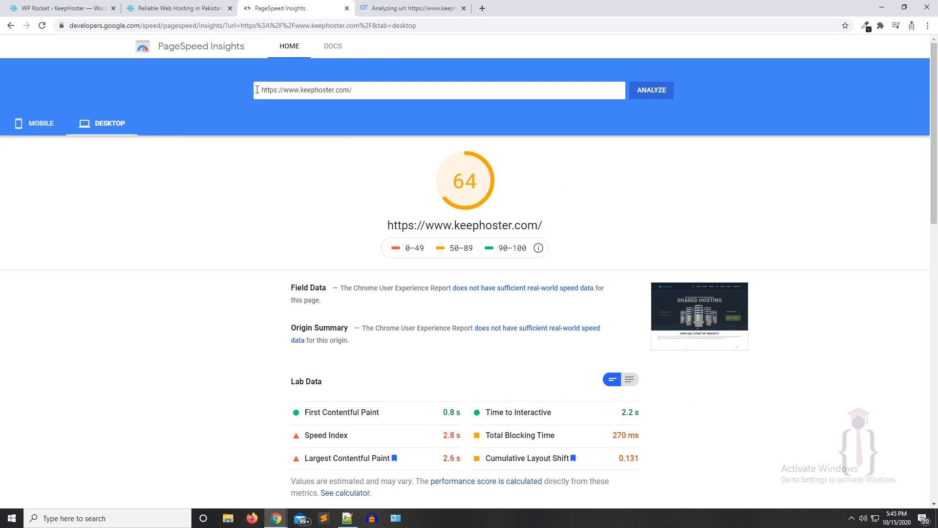
pyautogui.click(411, 8)
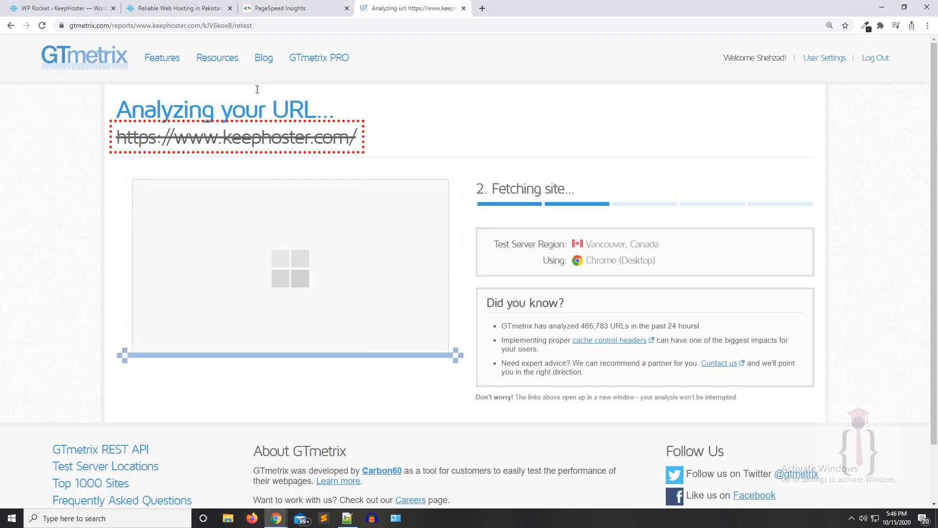